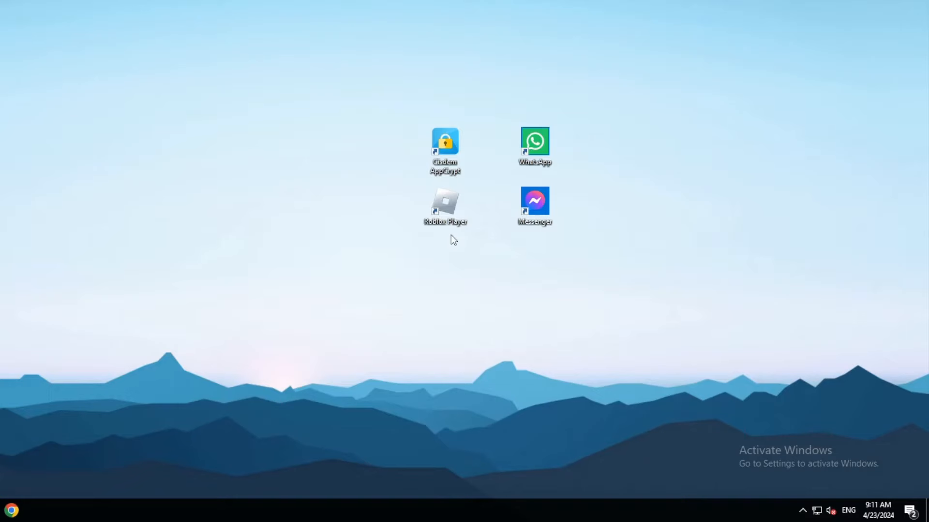
{"action": "mouse_move", "coordinate": [445, 238]}
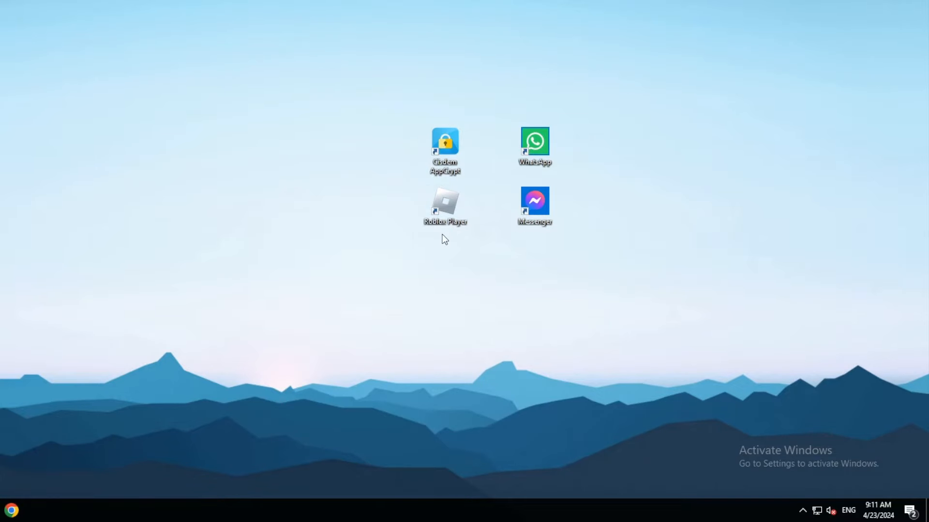
{"action": "mouse_move", "coordinate": [451, 241]}
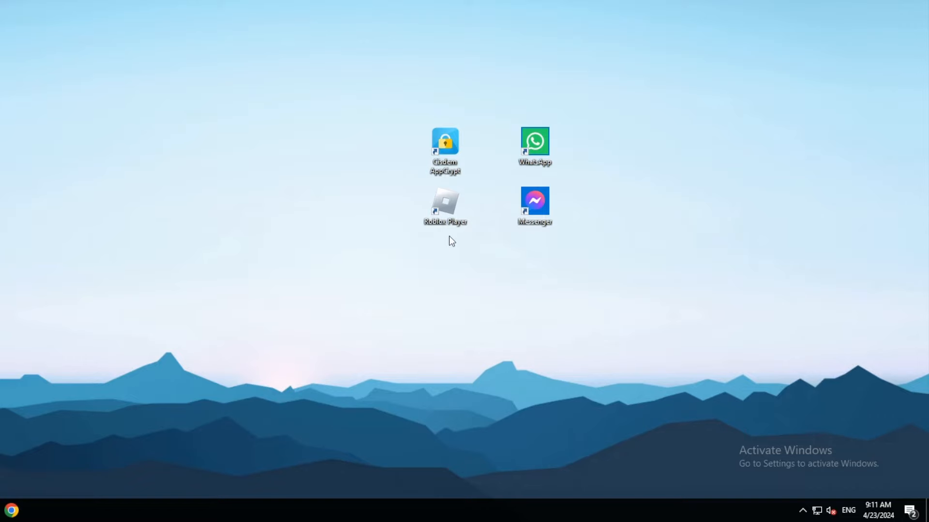
{"action": "mouse_move", "coordinate": [491, 255]}
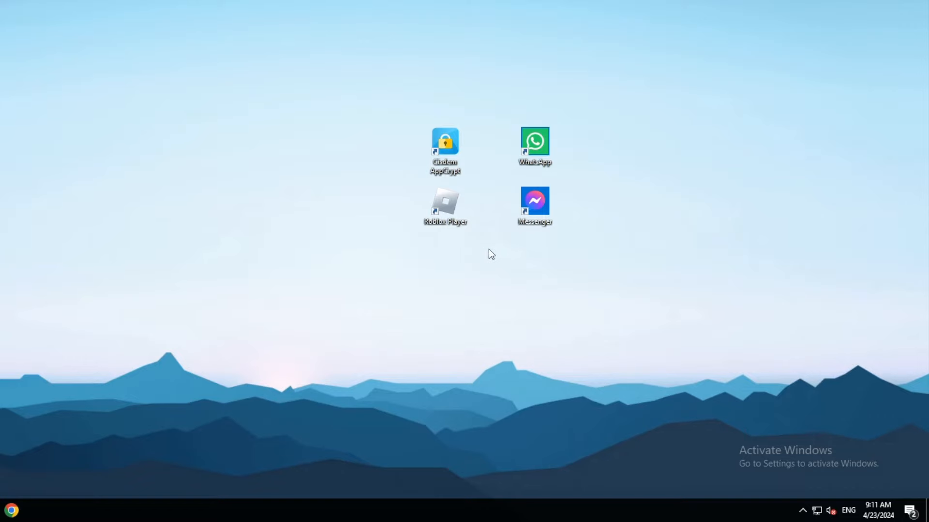
{"action": "mouse_move", "coordinate": [579, 144]}
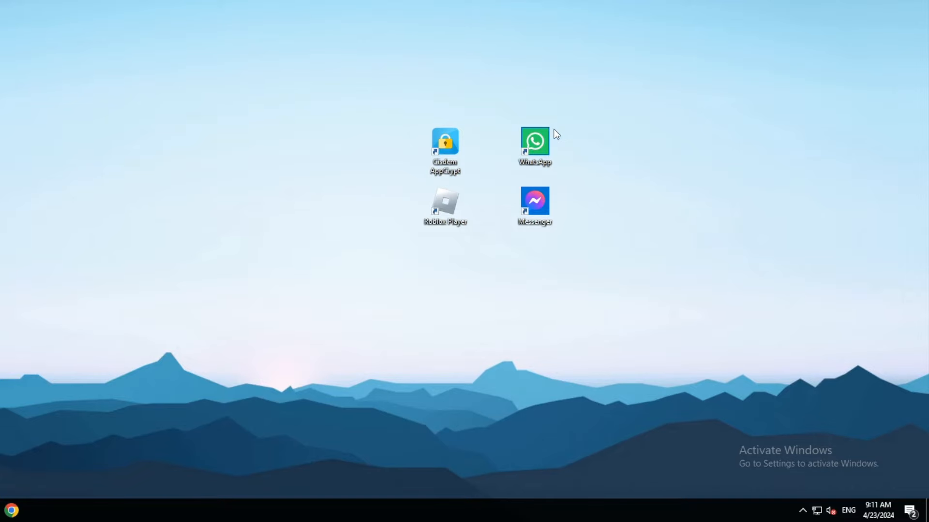
{"action": "mouse_move", "coordinate": [570, 286]}
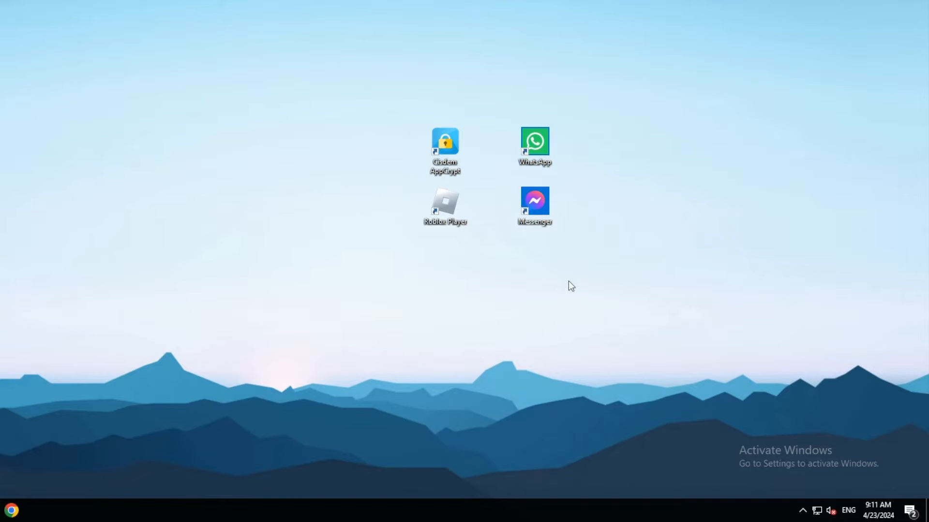
{"action": "mouse_move", "coordinate": [445, 146]}
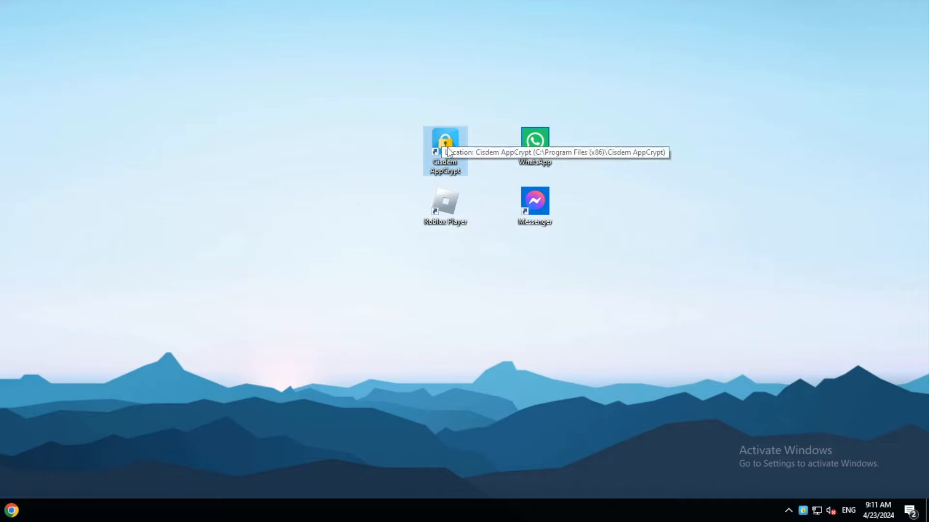
Step: Set the AppCrypt password, add Roblox Player to App Lock, then close the window
{"action": "double_click", "coordinate": [445, 143]}
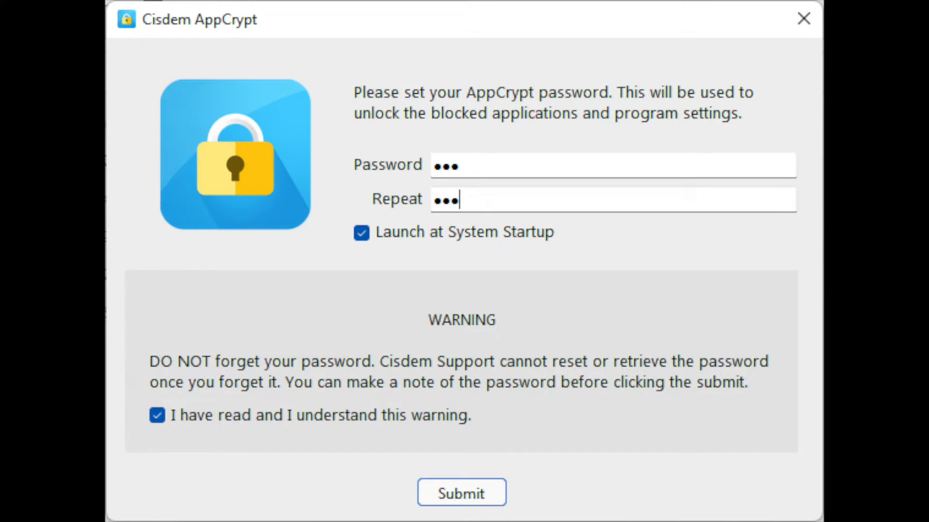
{"action": "left_click", "coordinate": [461, 493]}
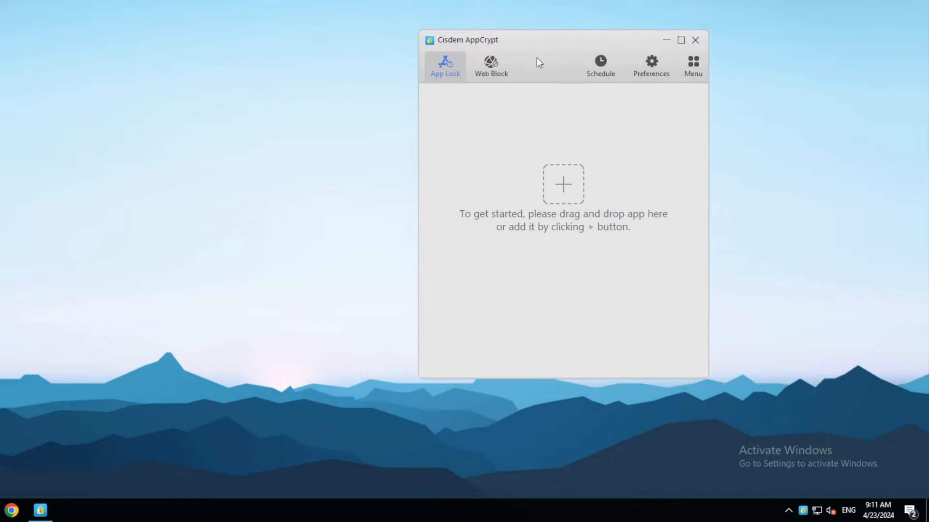
{"action": "left_click", "coordinate": [490, 65]}
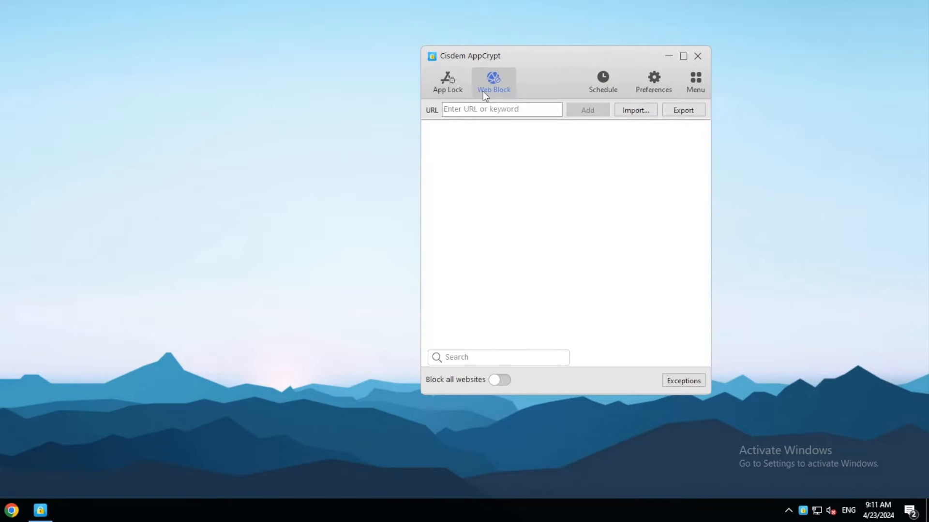
{"action": "left_click", "coordinate": [446, 82]}
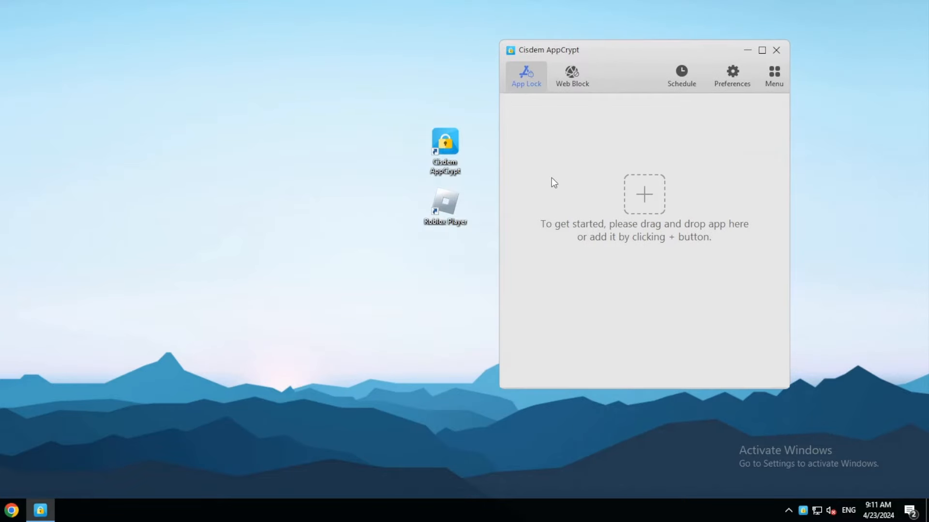
{"action": "mouse_move", "coordinate": [443, 233]}
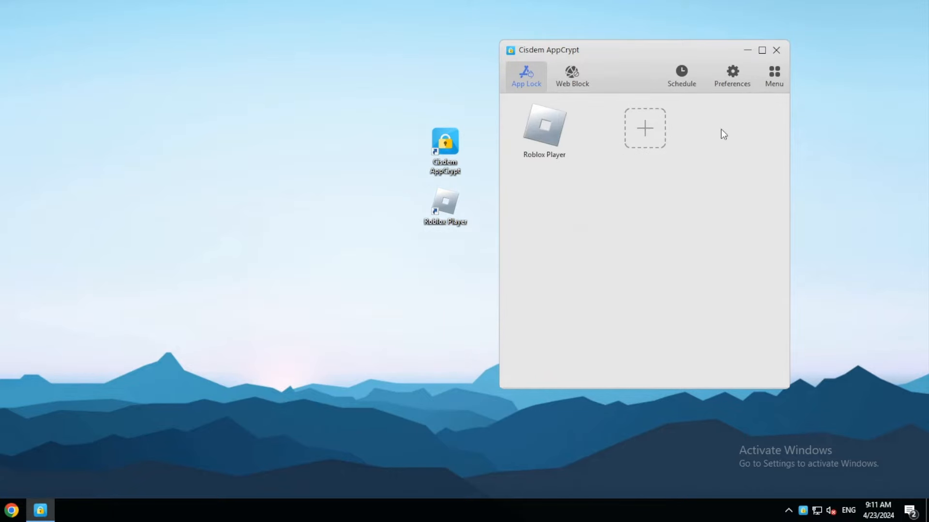
{"action": "left_click", "coordinate": [776, 50]}
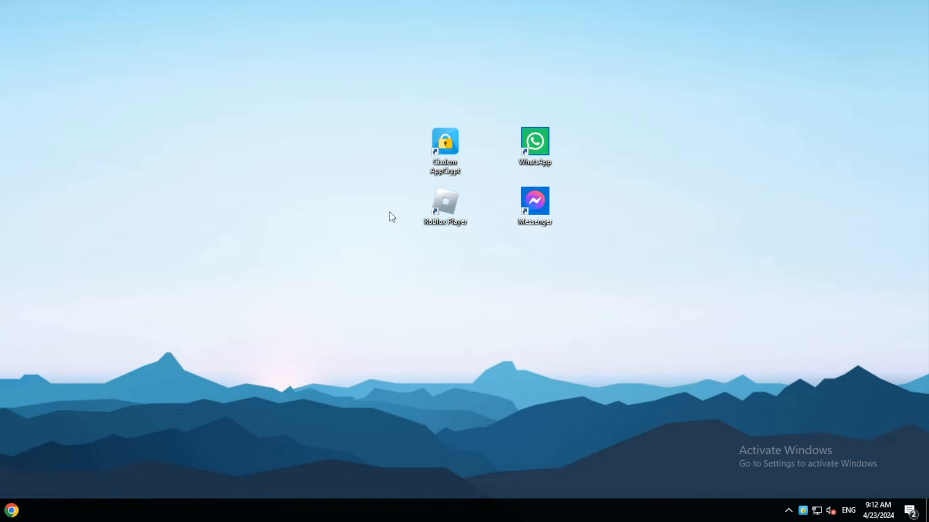
Step: Reopen AppCrypt from its desktop shortcut and unlock it with the password
{"action": "double_click", "coordinate": [445, 204]}
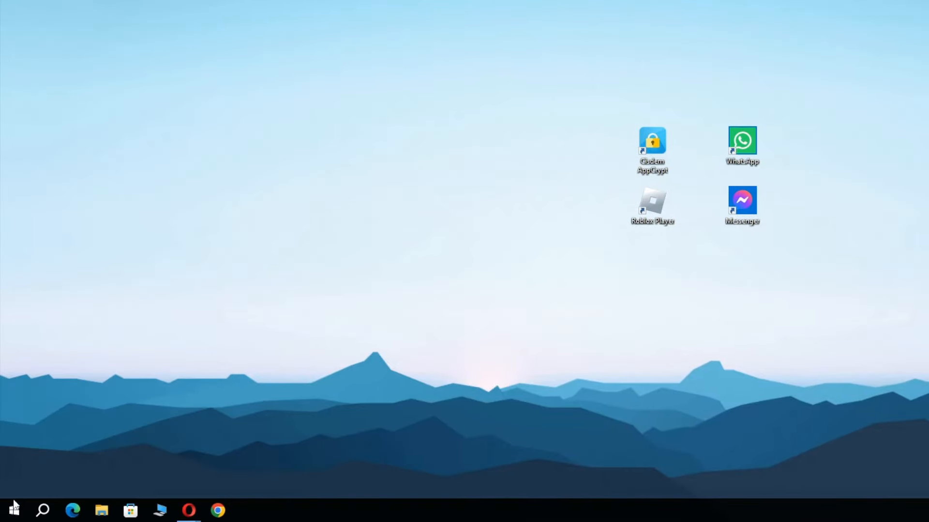
{"action": "left_click", "coordinate": [13, 510]}
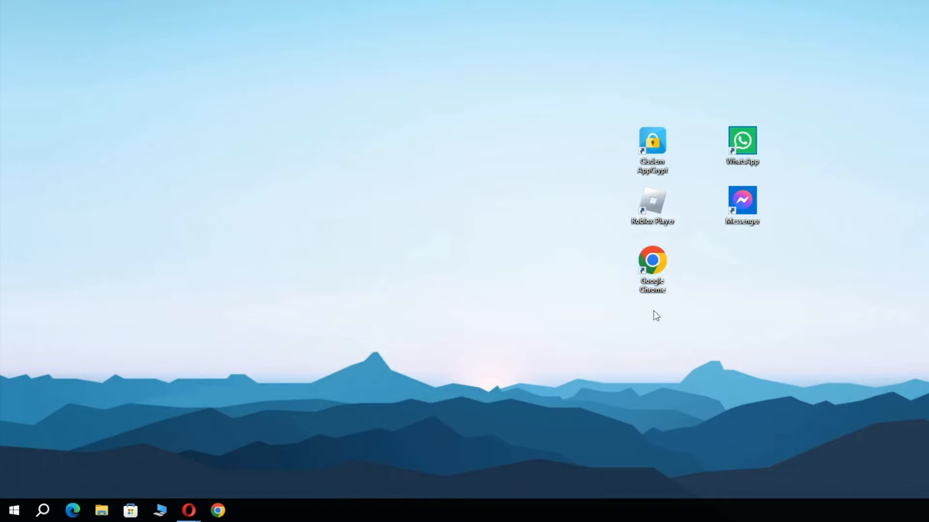
{"action": "double_click", "coordinate": [652, 142]}
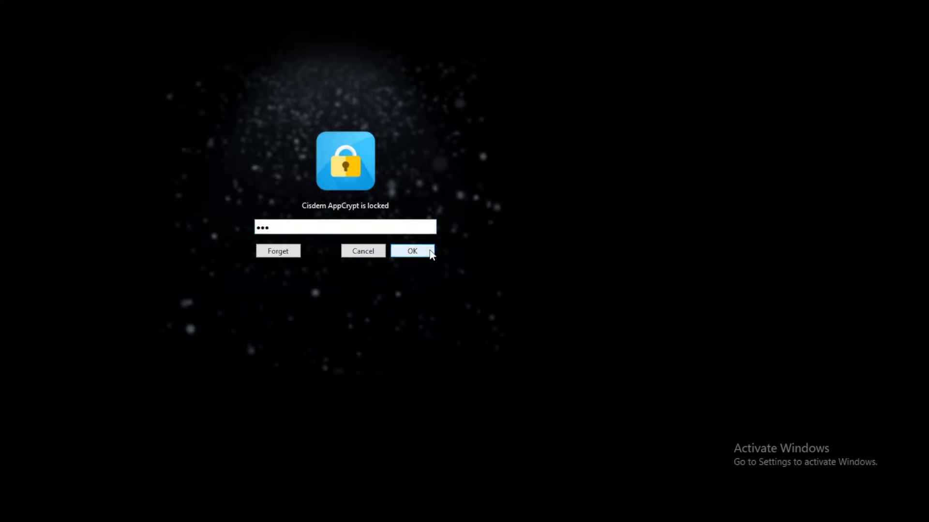
{"action": "left_click", "coordinate": [412, 251]}
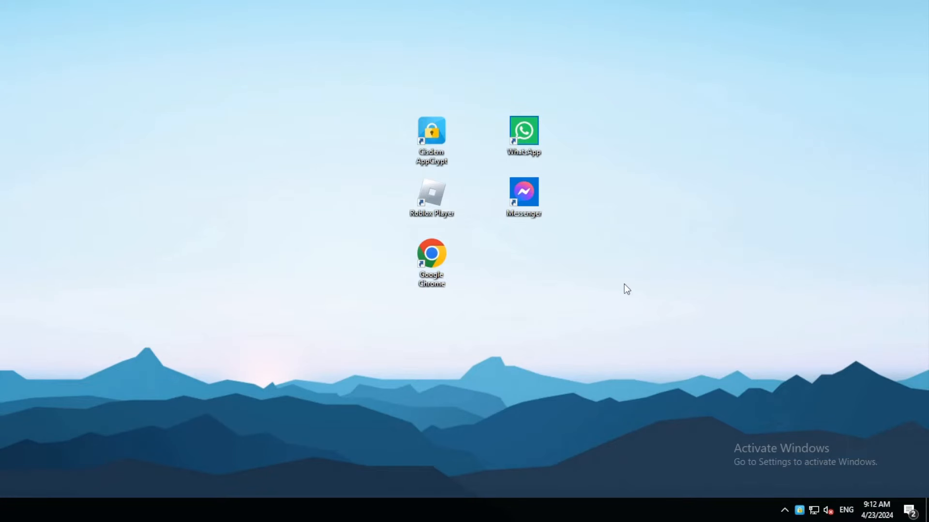
{"action": "mouse_move", "coordinate": [562, 315]}
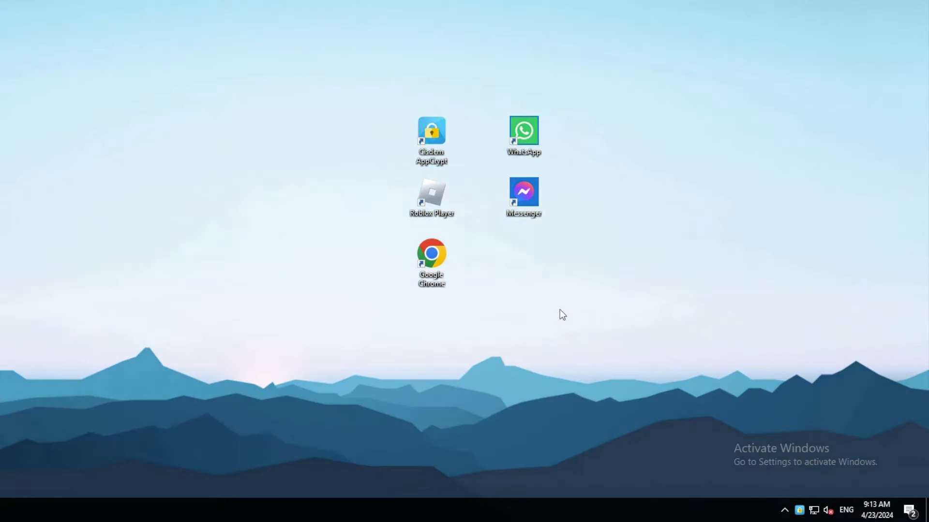
{"action": "mouse_move", "coordinate": [480, 282]}
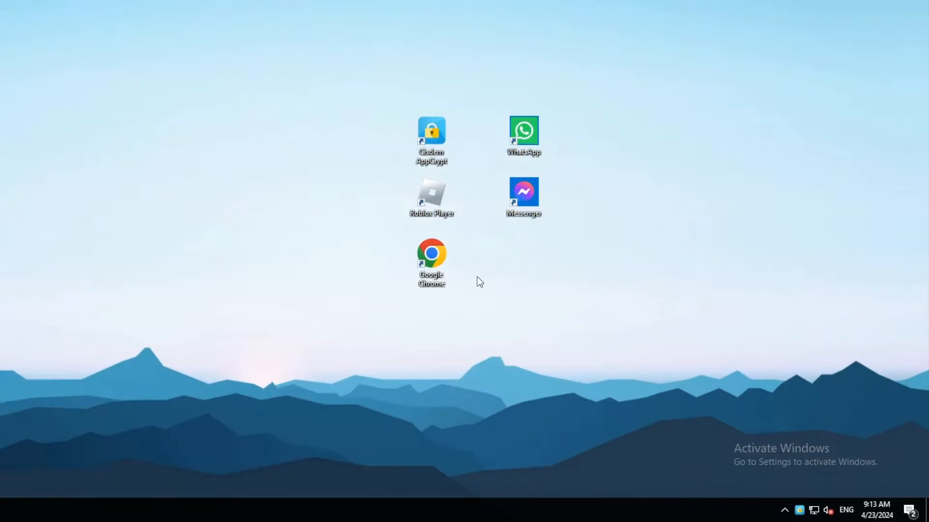
Step: Unlock Chrome with the correct password, then reopen it and get a wrong password rejected
{"action": "double_click", "coordinate": [431, 253]}
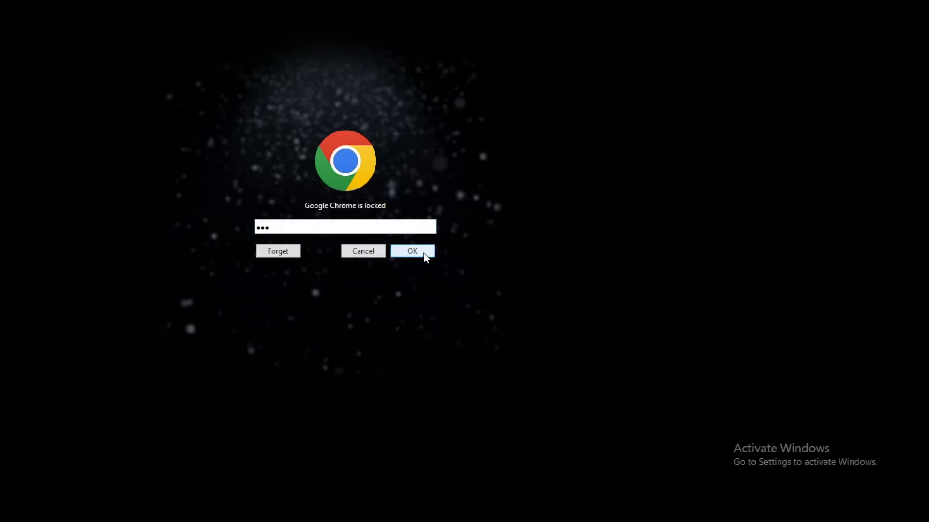
{"action": "left_click", "coordinate": [412, 250]}
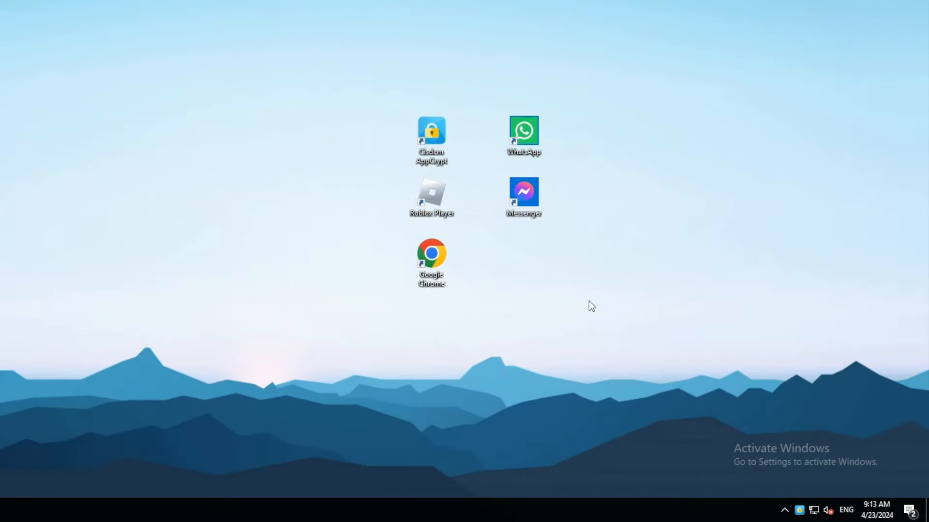
{"action": "double_click", "coordinate": [431, 253]}
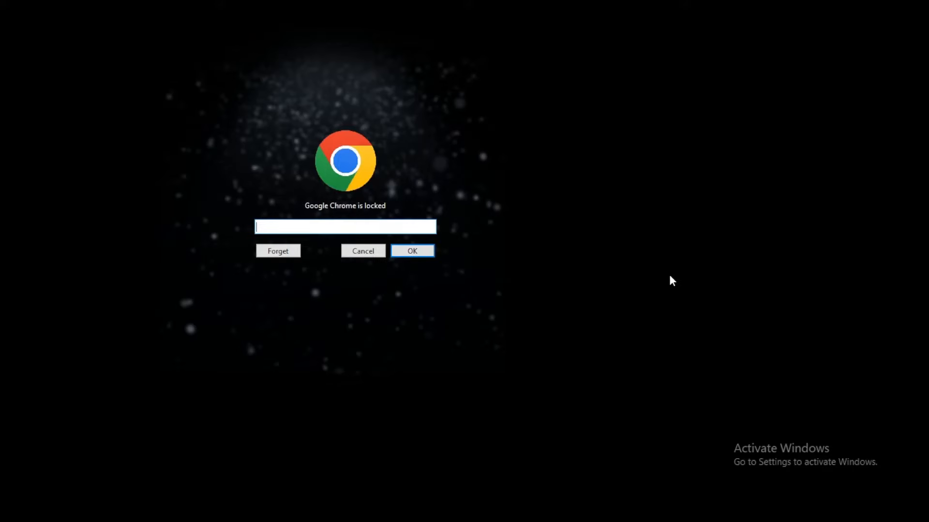
{"action": "type", "text": "•"}
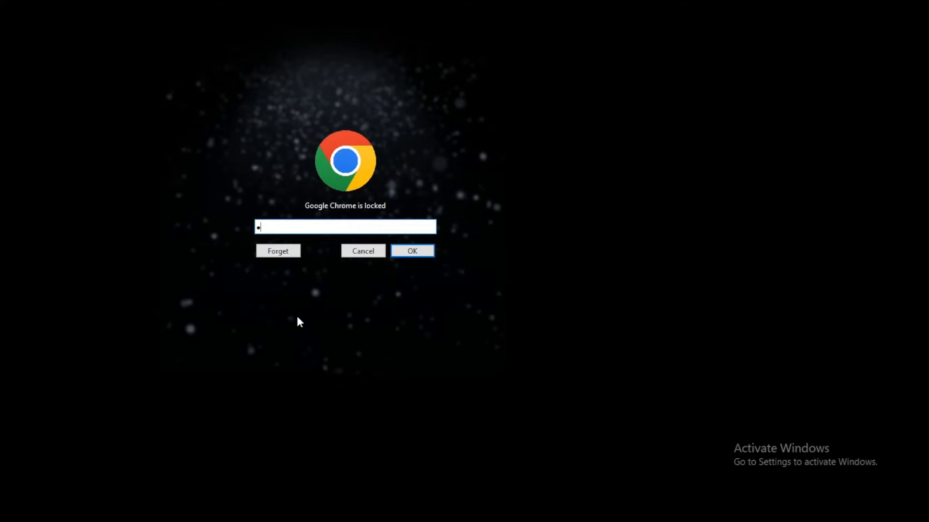
{"action": "left_click", "coordinate": [412, 251]}
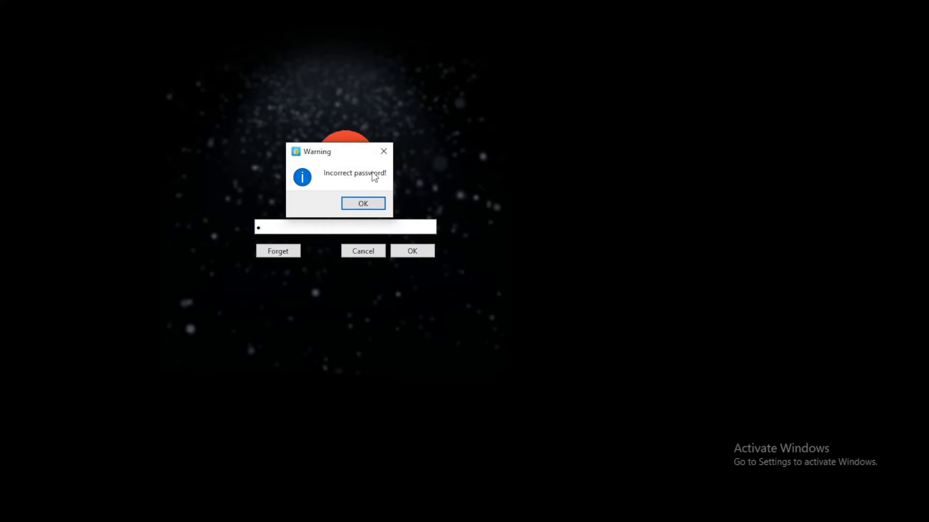
{"action": "left_click", "coordinate": [362, 203]}
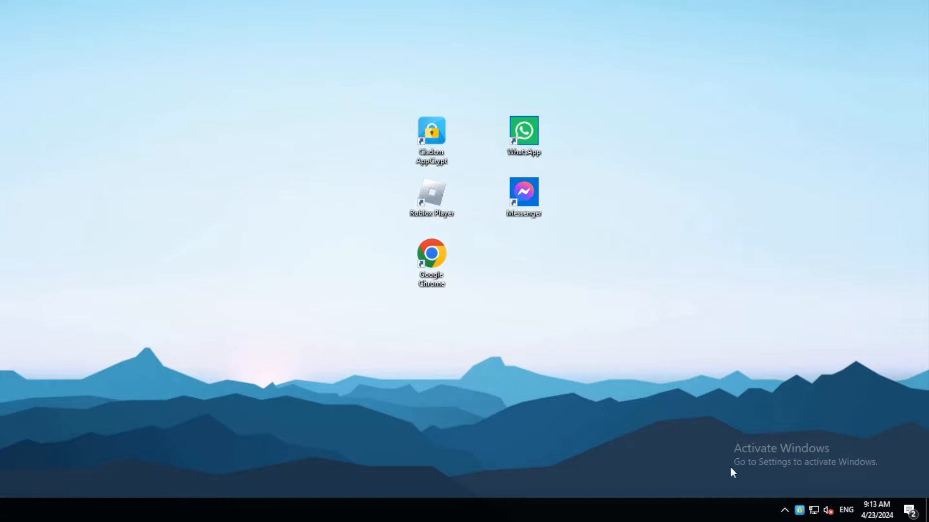
Step: Review AppCrypt's failed-attempt log, then launch and close the now-unlocked Chrome browser
{"action": "left_click", "coordinate": [768, 62]}
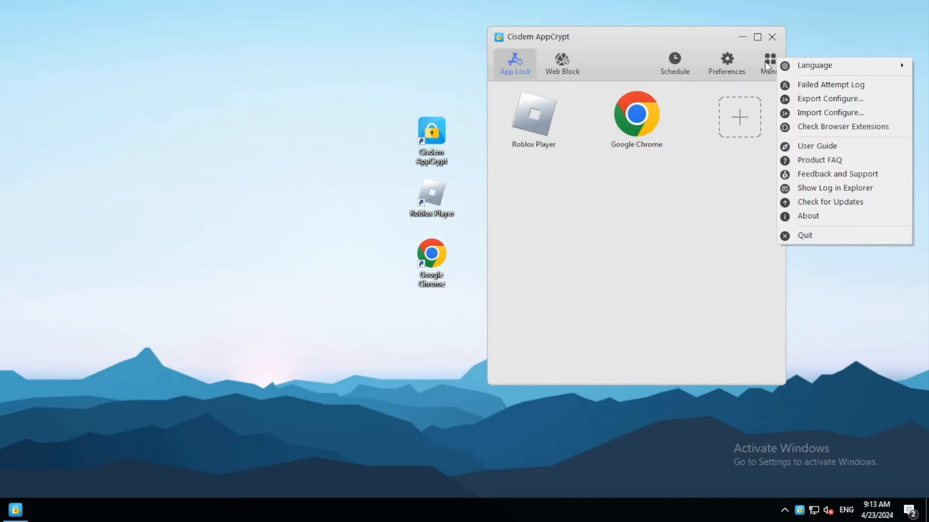
{"action": "left_click", "coordinate": [830, 84]}
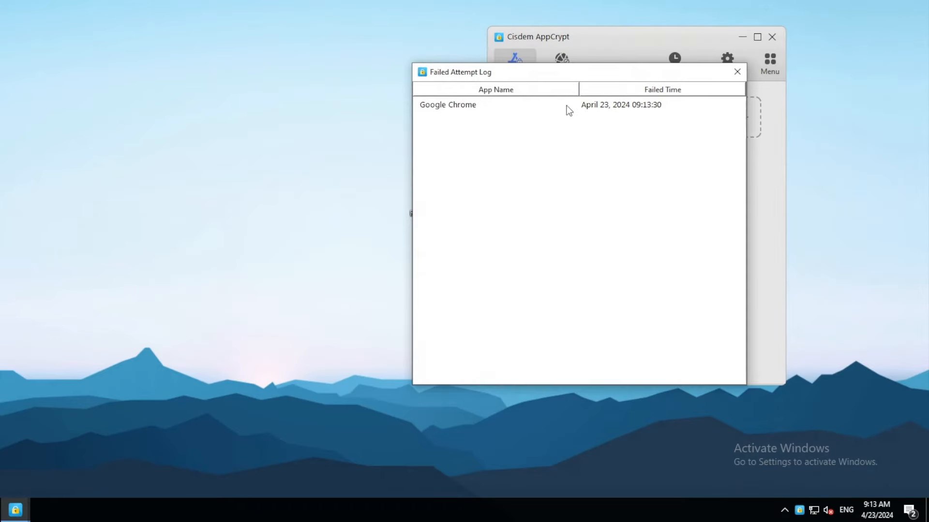
{"action": "mouse_move", "coordinate": [727, 85]}
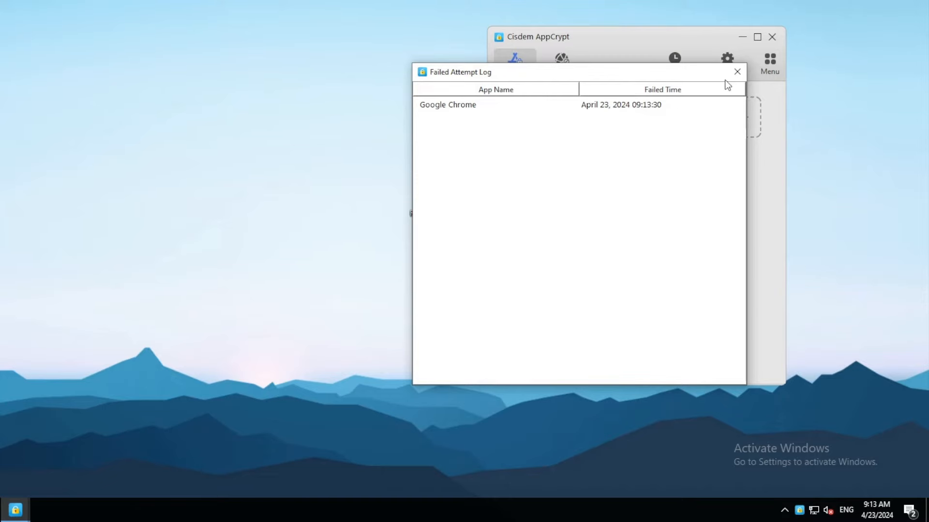
{"action": "left_click", "coordinate": [736, 72]}
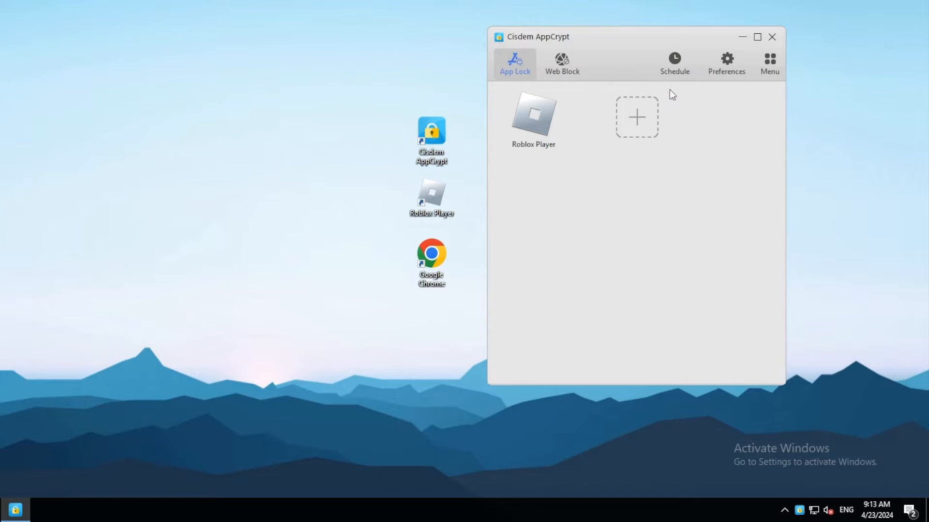
{"action": "left_click", "coordinate": [772, 37]}
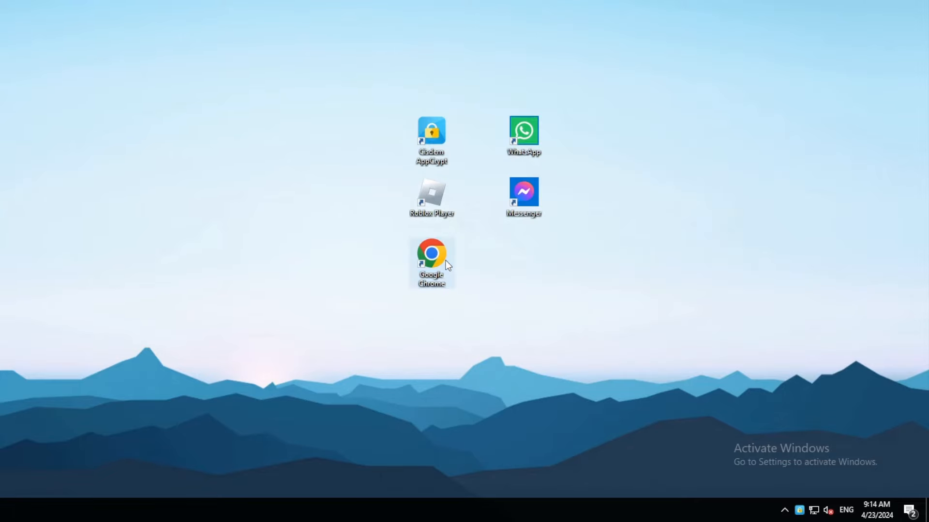
{"action": "double_click", "coordinate": [431, 254]}
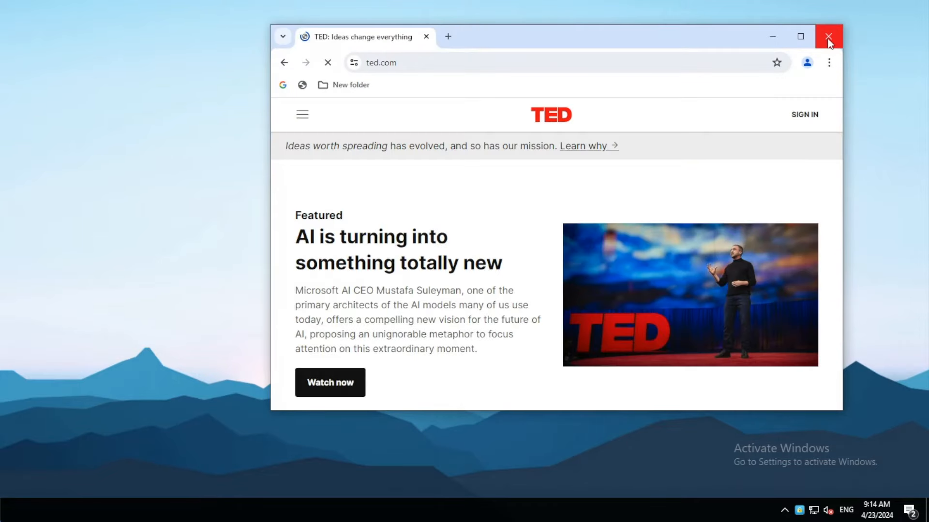
{"action": "left_click", "coordinate": [828, 36]}
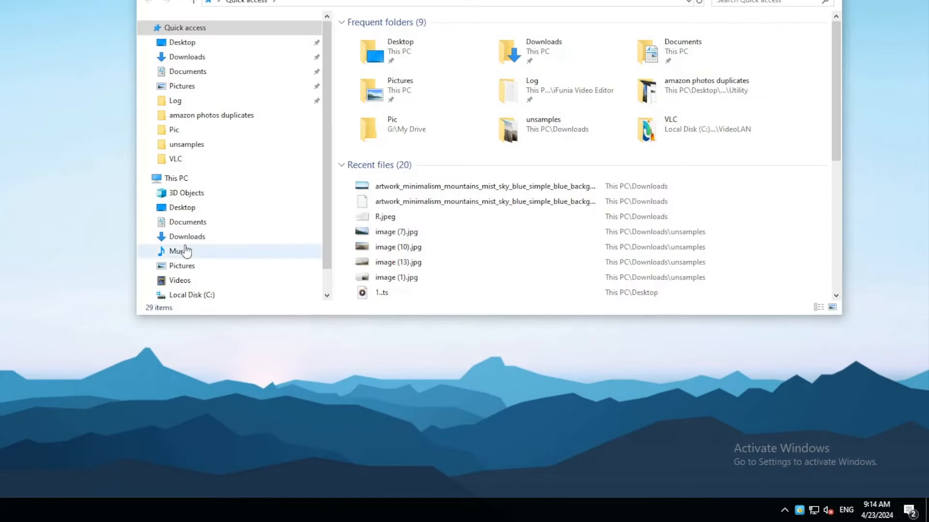
Step: Browse C:\Program Files\WindowsApps and open the FACEBOOK.317180B0BB486 package folder
{"action": "left_click", "coordinate": [175, 177]}
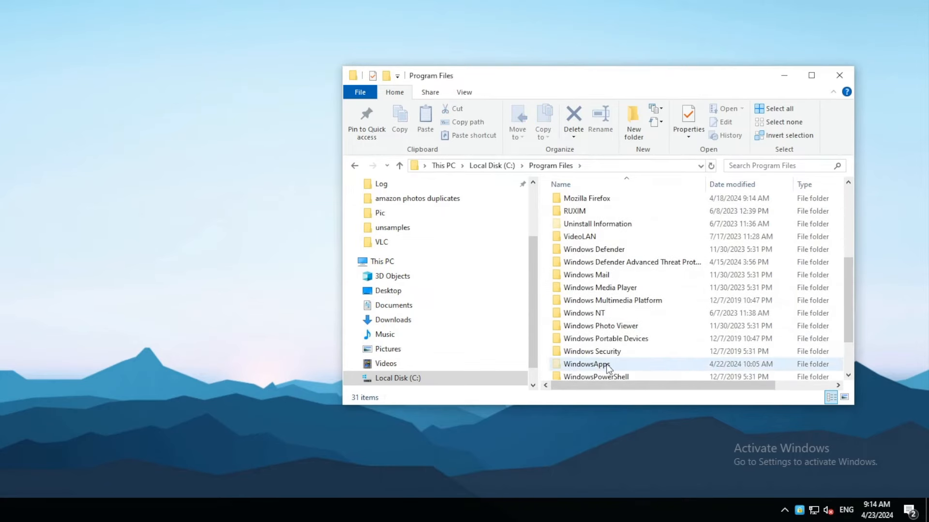
{"action": "double_click", "coordinate": [586, 364]}
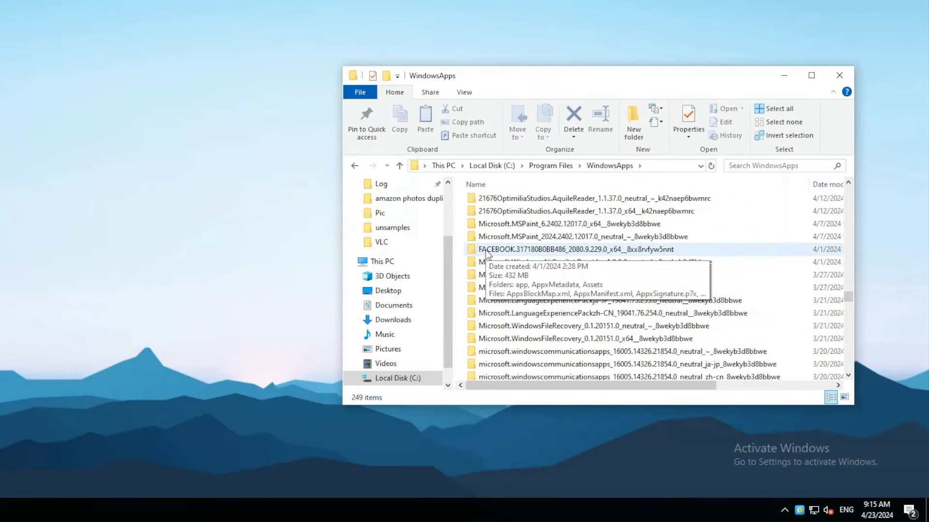
{"action": "mouse_move", "coordinate": [556, 250]}
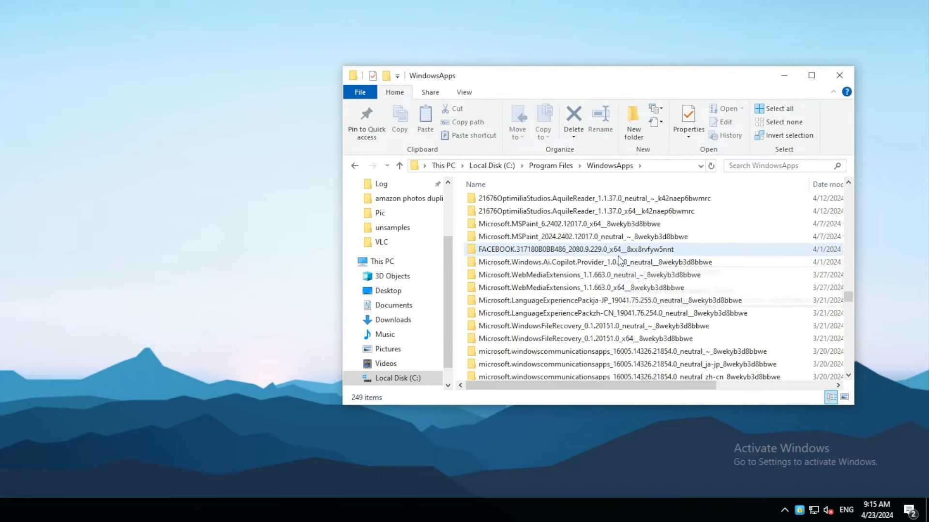
{"action": "left_click", "coordinate": [592, 249]}
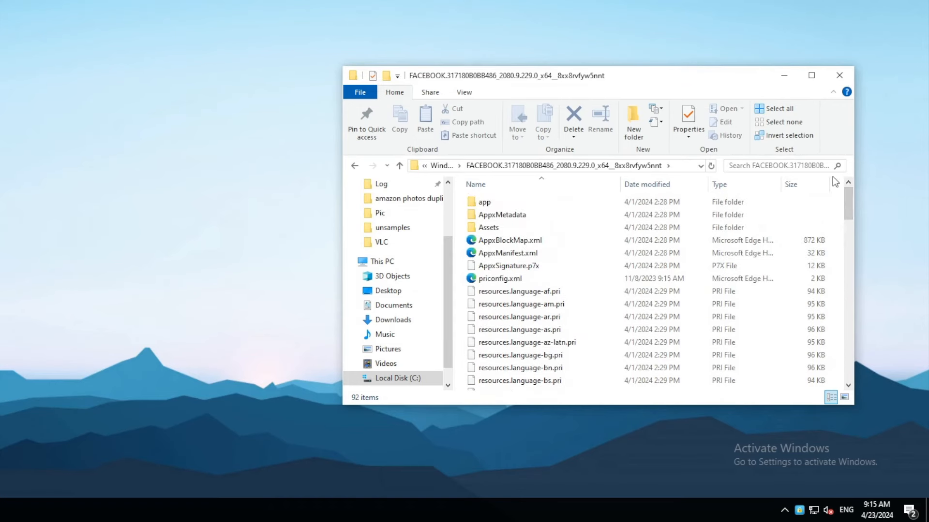
Step: Add Messenger.exe from the Facebook package's app folder to AppCrypt and test-launch Messenger
{"action": "double_click", "coordinate": [484, 202]}
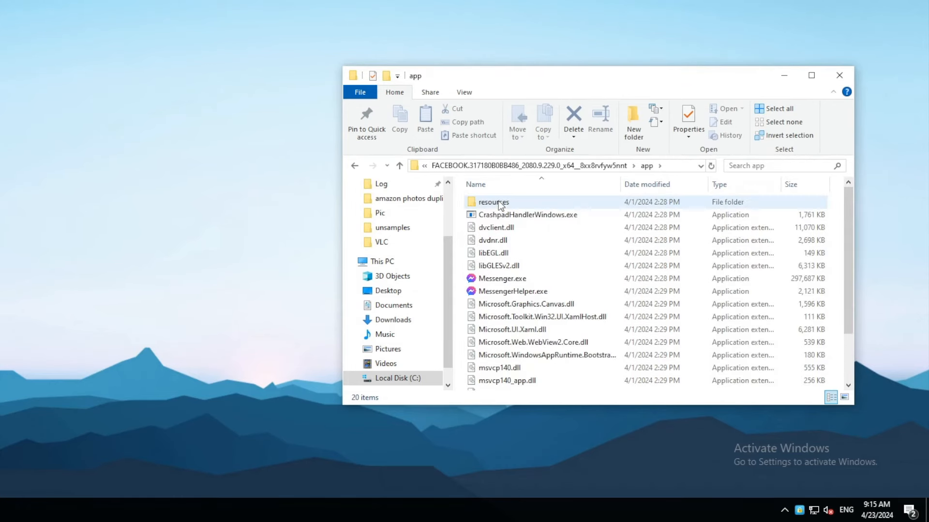
{"action": "left_click", "coordinate": [501, 279]}
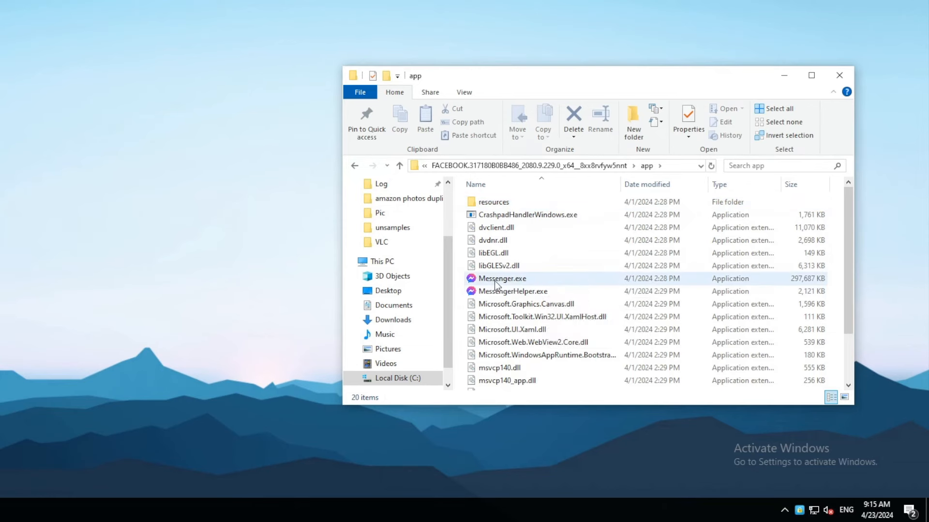
{"action": "mouse_move", "coordinate": [511, 291]}
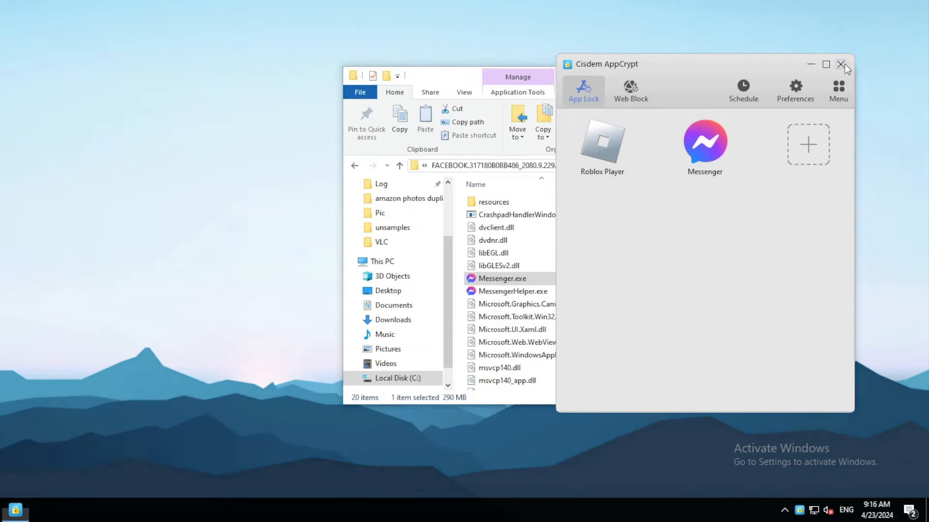
{"action": "left_click", "coordinate": [844, 64]}
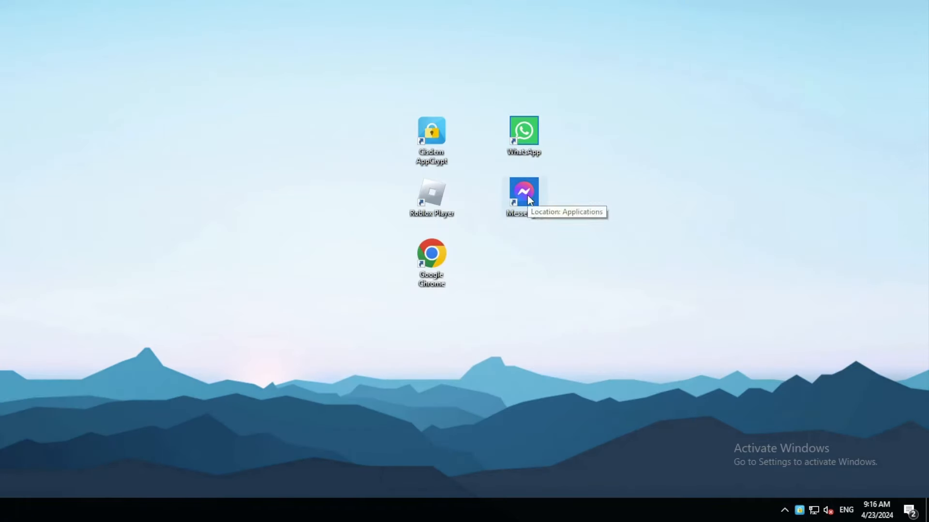
{"action": "double_click", "coordinate": [523, 192]}
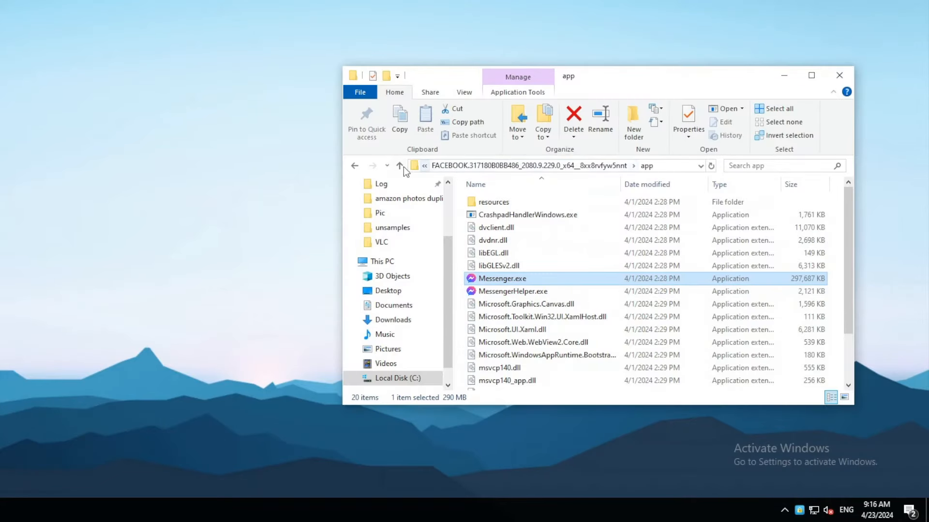
Step: Go up to WindowsApps and open the 5319275A.WhatsAppDesktop x64 folder containing WhatsApp.exe
{"action": "left_click", "coordinate": [399, 165]}
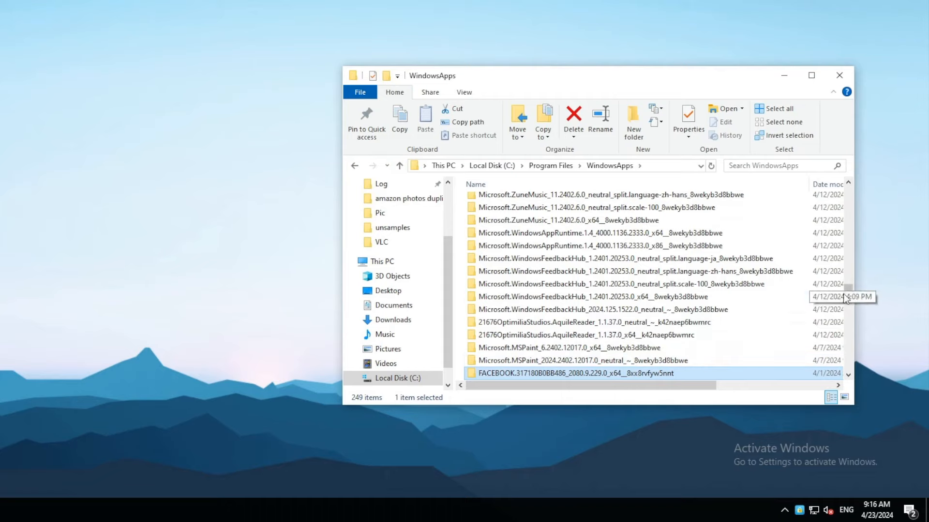
{"action": "scroll", "scroll_direction": "down", "scroll_amount": 3}
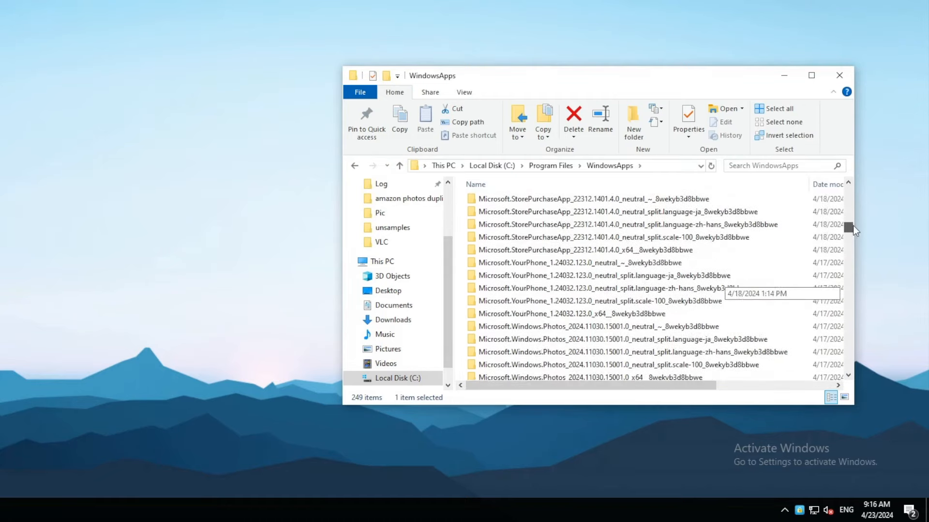
{"action": "scroll", "scroll_direction": "down", "scroll_amount": 3}
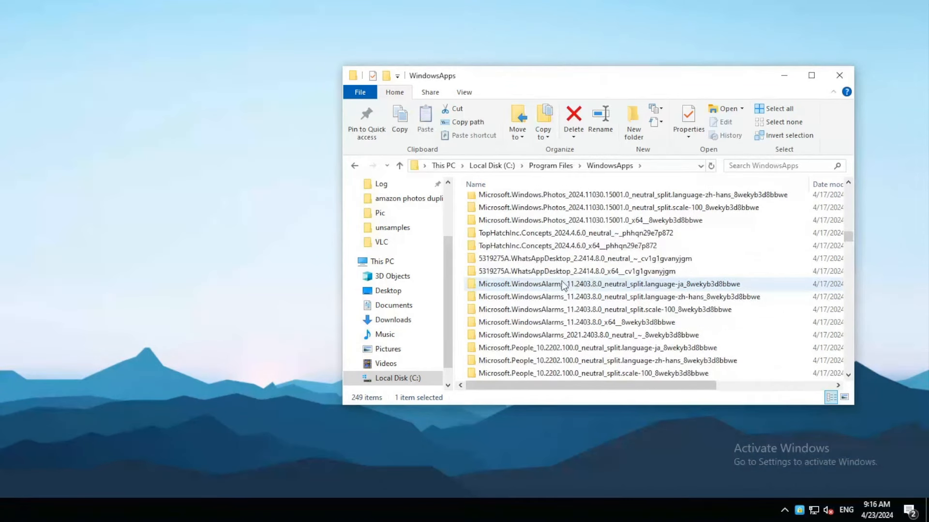
{"action": "left_click", "coordinate": [582, 258]}
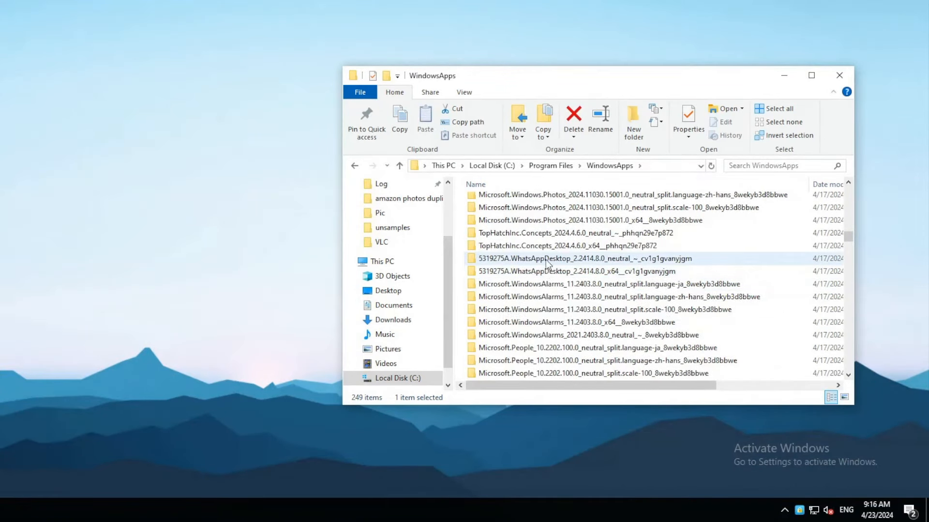
{"action": "mouse_move", "coordinate": [610, 271]}
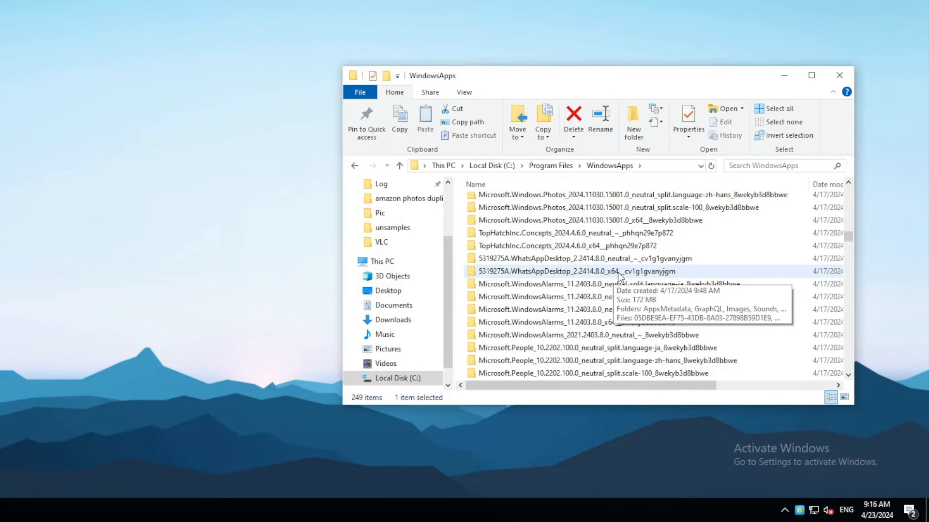
{"action": "double_click", "coordinate": [563, 271]}
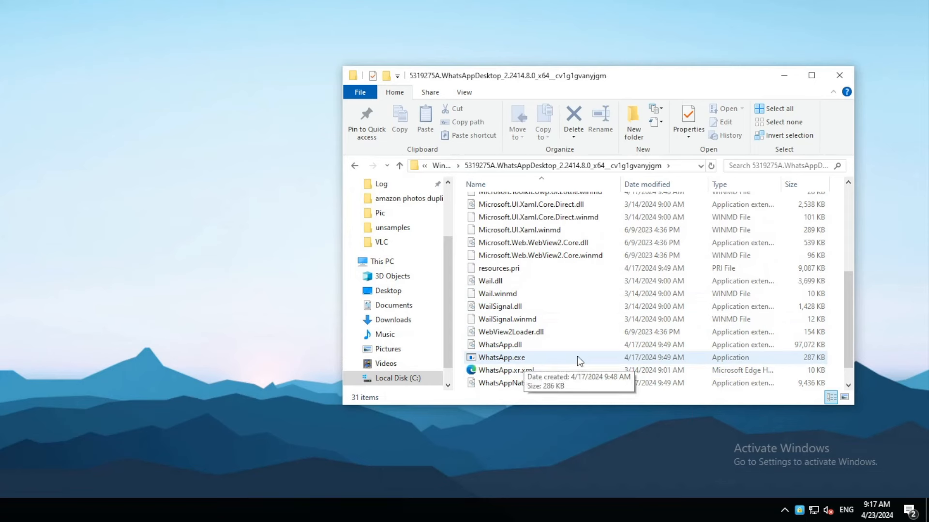
{"action": "mouse_move", "coordinate": [556, 370]}
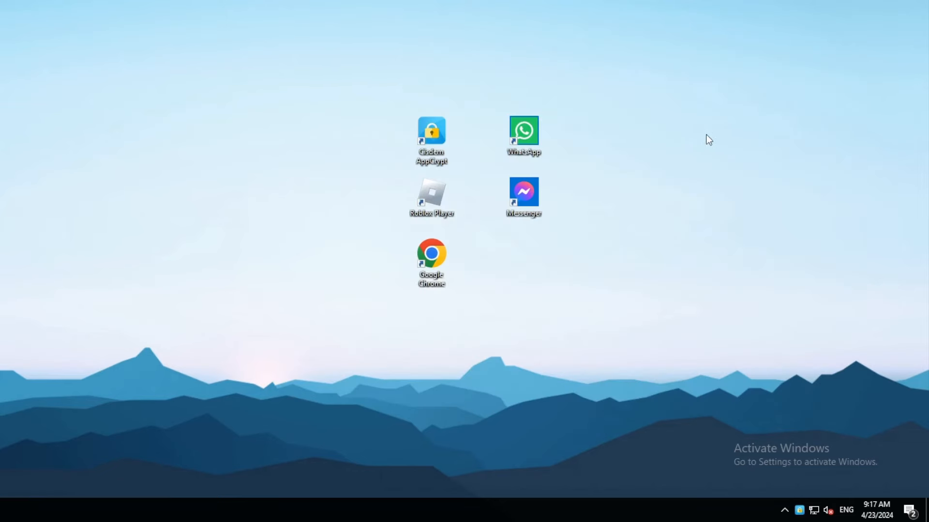
{"action": "mouse_move", "coordinate": [805, 496]}
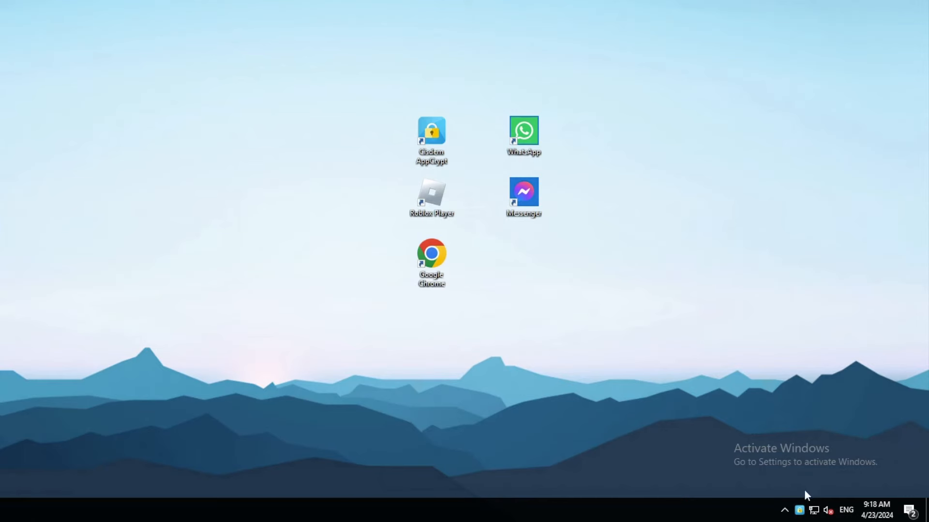
Step: Open, close and reopen AppCrypt to see Roblox Player and WhatsApp locked
{"action": "double_click", "coordinate": [431, 131]}
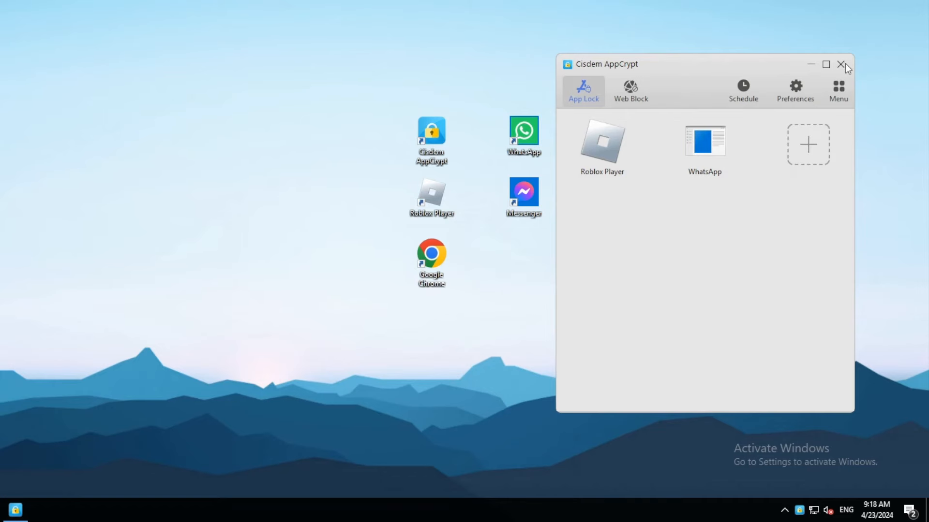
{"action": "left_click", "coordinate": [842, 63]}
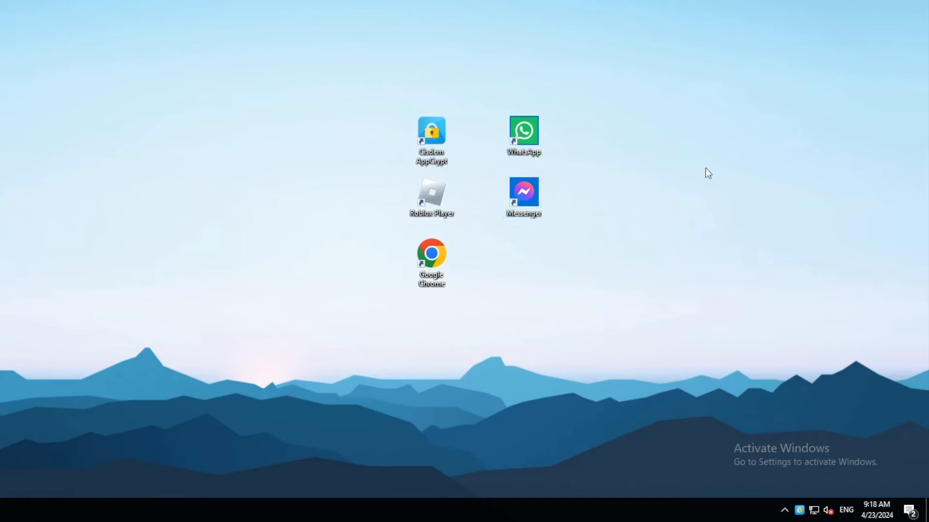
{"action": "mouse_move", "coordinate": [769, 385]}
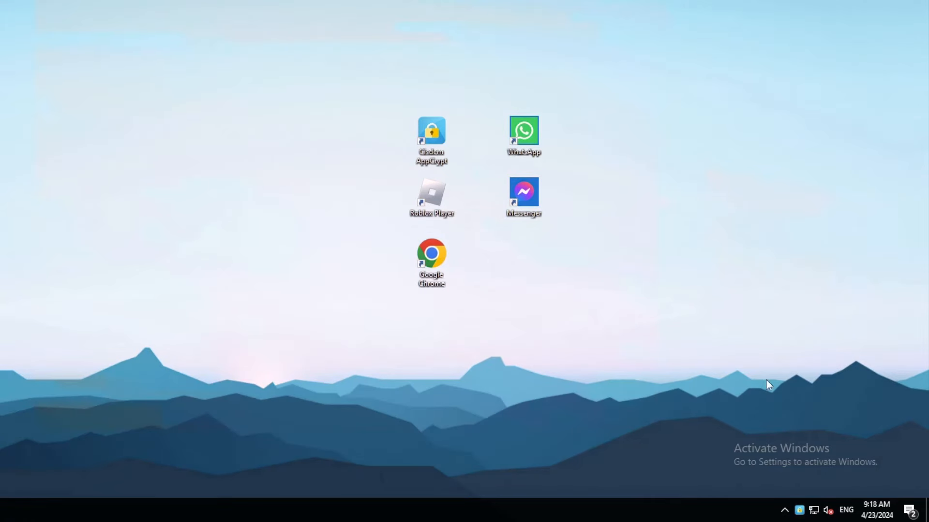
{"action": "double_click", "coordinate": [431, 130]}
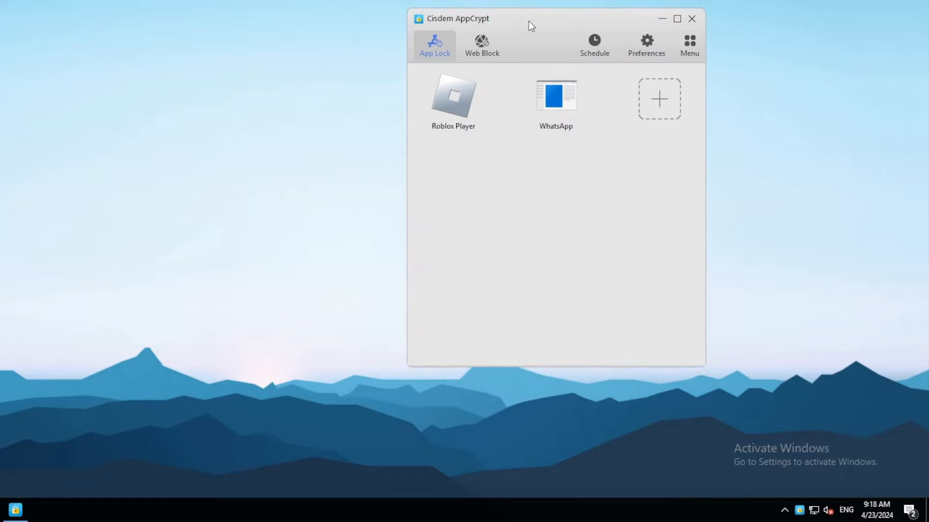
{"action": "mouse_move", "coordinate": [672, 79]}
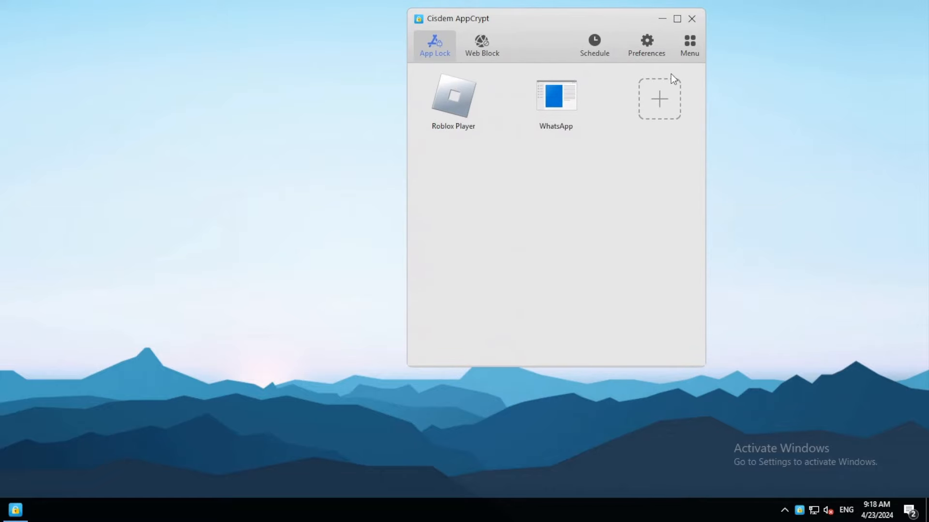
Step: In Preferences, enable launch at startup and disabling Task Manager and CMD
{"action": "left_click", "coordinate": [646, 44]}
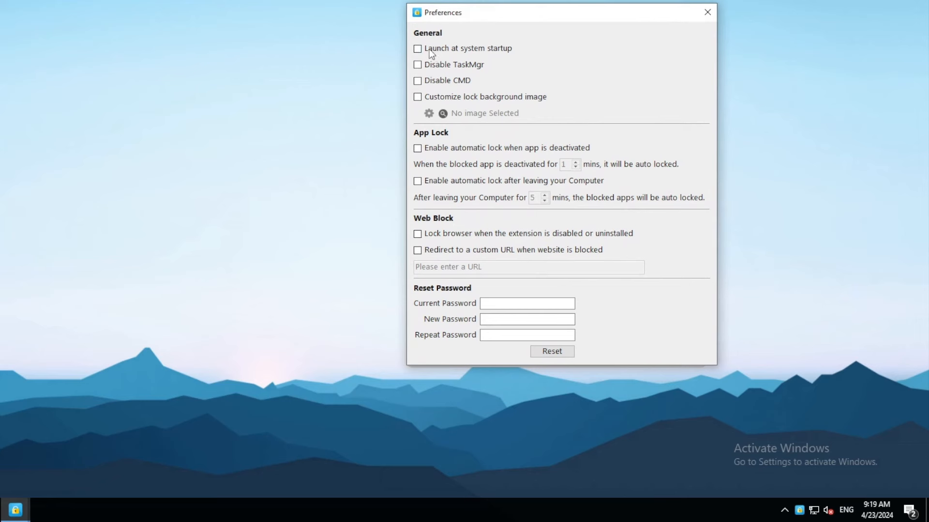
{"action": "left_click", "coordinate": [417, 48]}
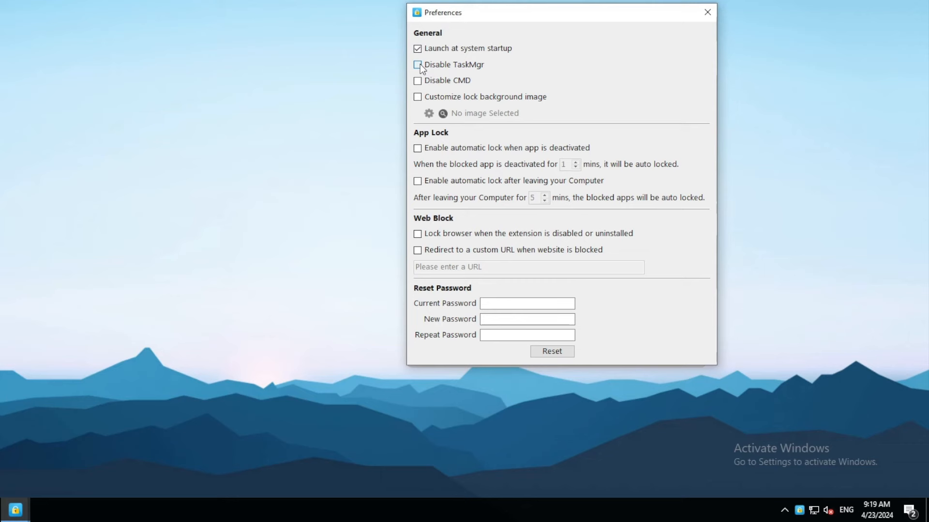
{"action": "left_click", "coordinate": [417, 65]}
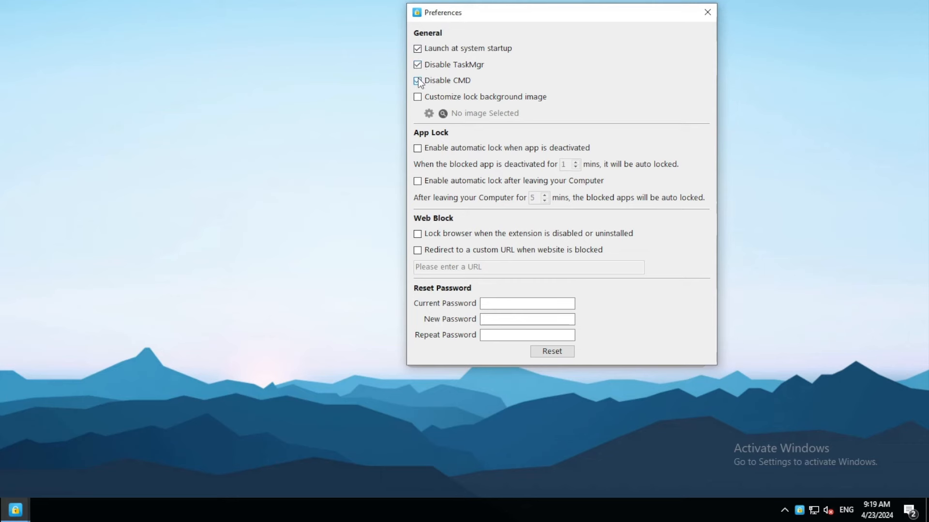
{"action": "left_click", "coordinate": [417, 81]}
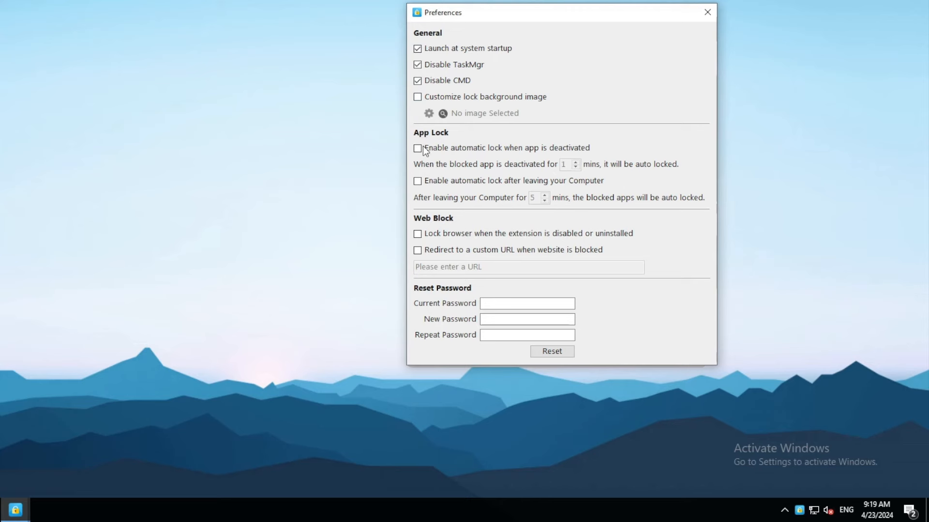
Step: Enable 1-minute auto-lock on deactivation, leave leaving-computer lock off, and close Preferences
{"action": "left_click", "coordinate": [417, 148]}
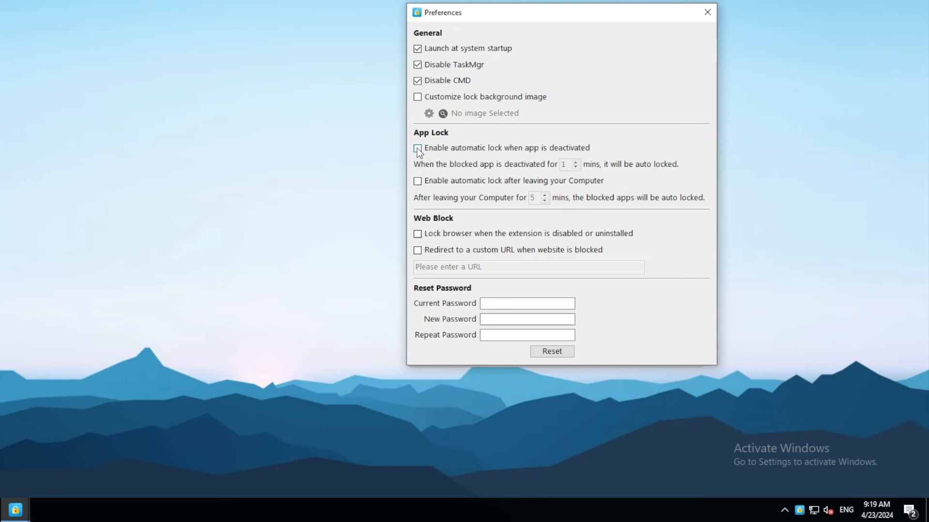
{"action": "left_click", "coordinate": [417, 147]}
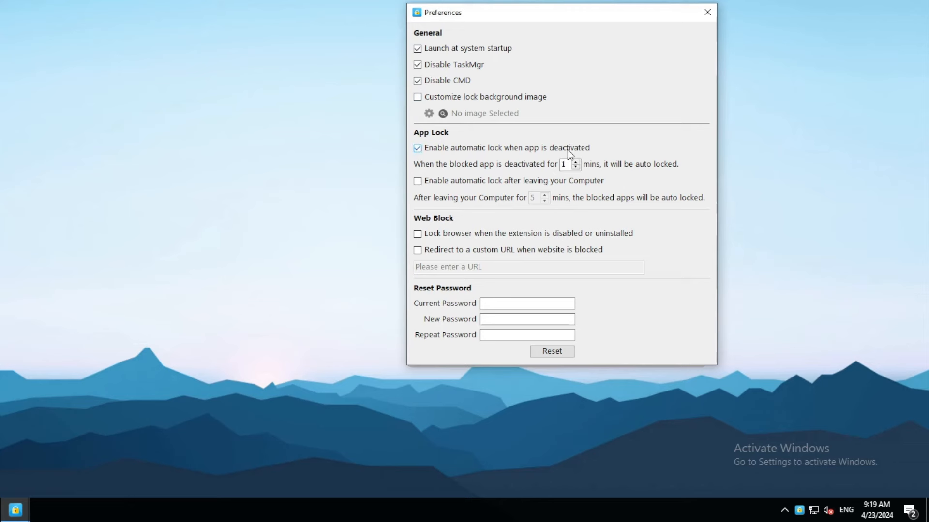
{"action": "mouse_move", "coordinate": [642, 173]}
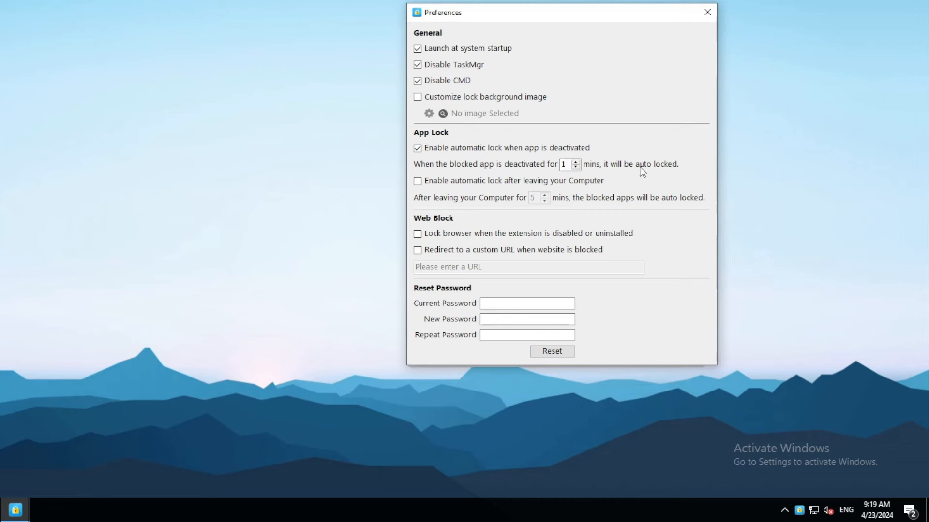
{"action": "left_click", "coordinate": [565, 164]}
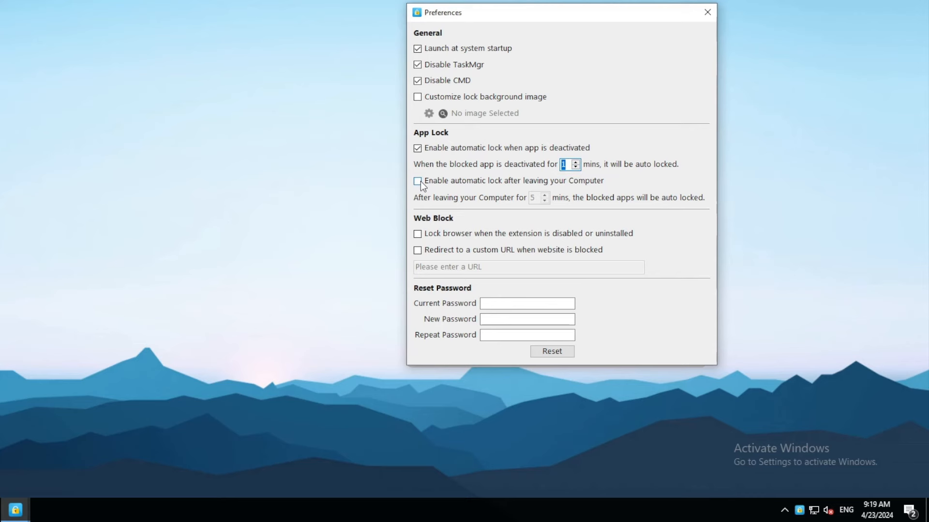
{"action": "left_click", "coordinate": [417, 180]}
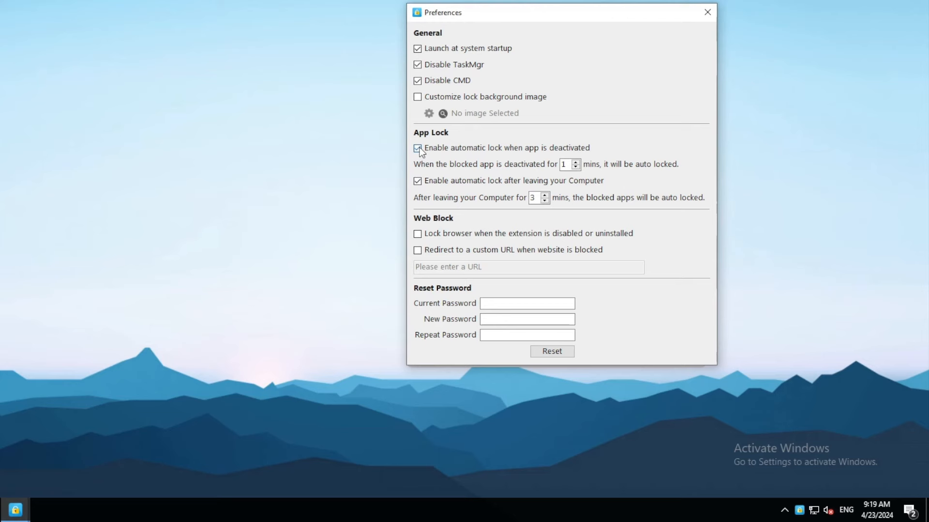
{"action": "left_click", "coordinate": [417, 180]}
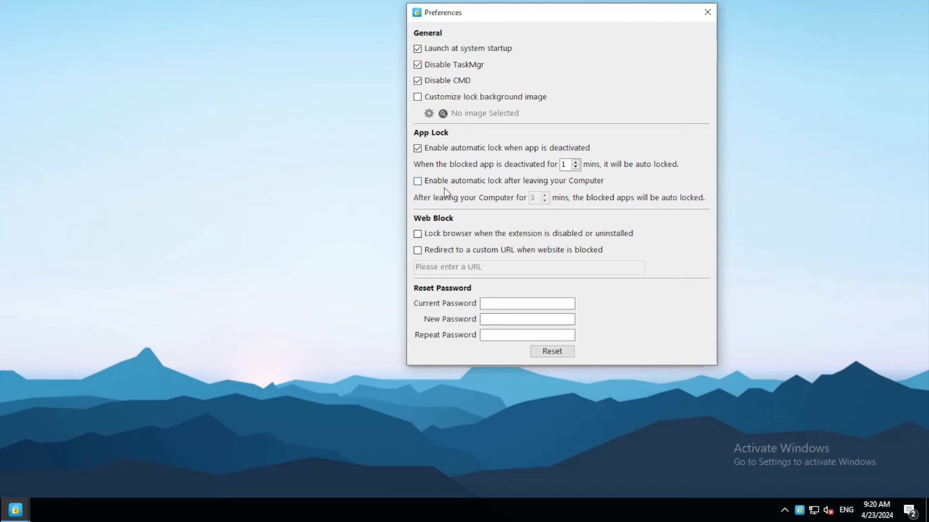
{"action": "left_click", "coordinate": [707, 11]}
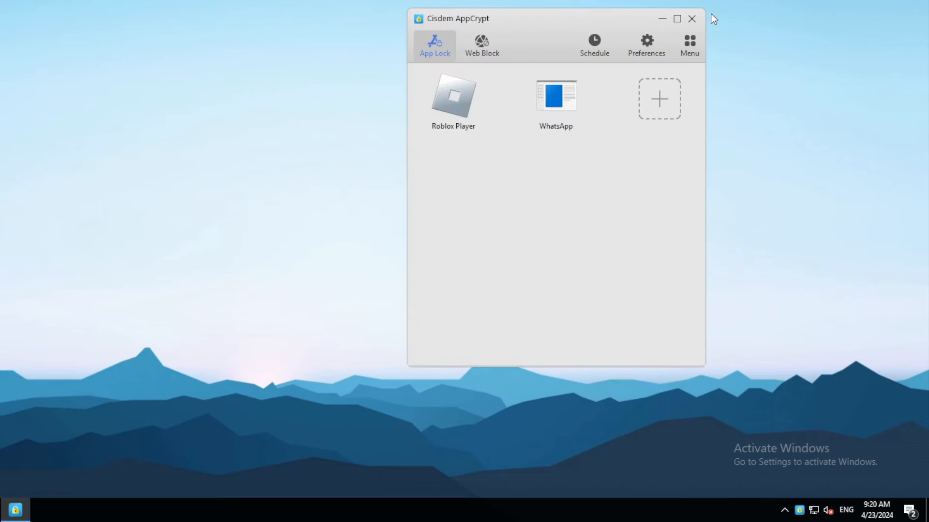
{"action": "mouse_move", "coordinate": [563, 37]}
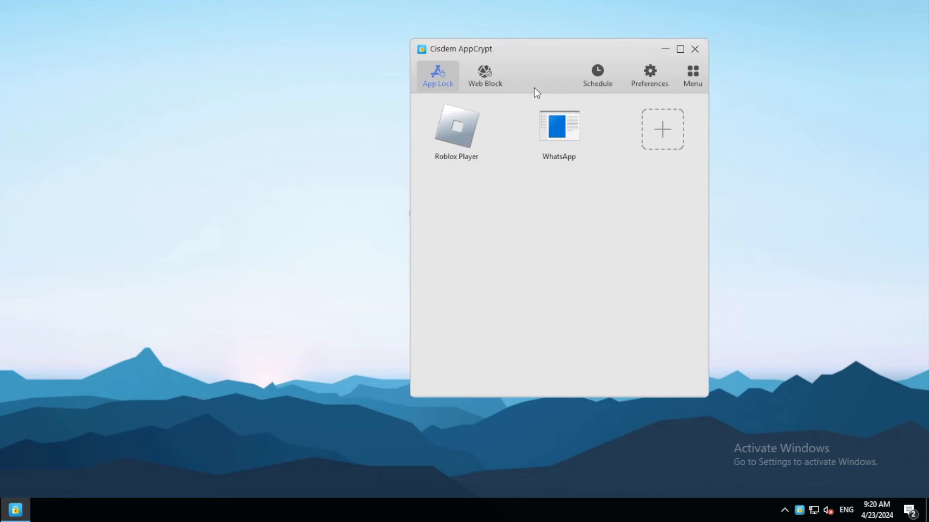
{"action": "mouse_move", "coordinate": [520, 136]}
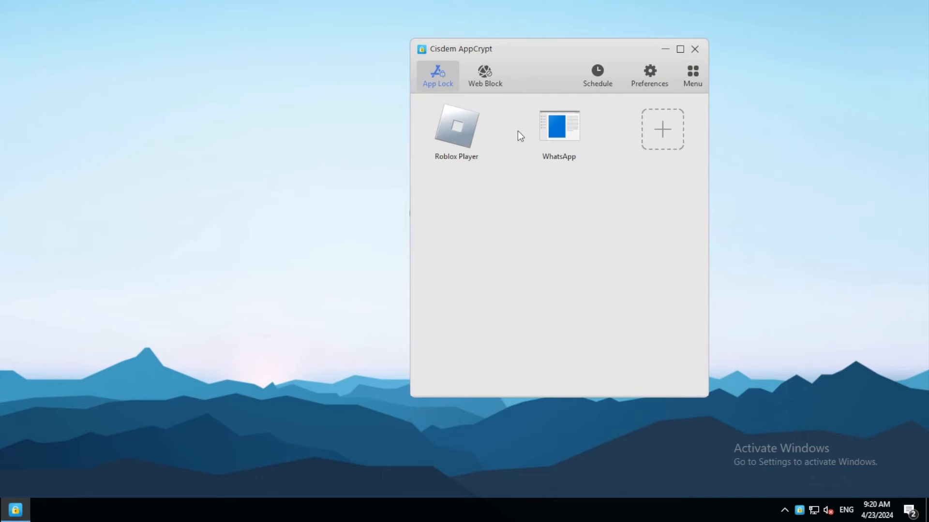
{"action": "left_click", "coordinate": [596, 74]}
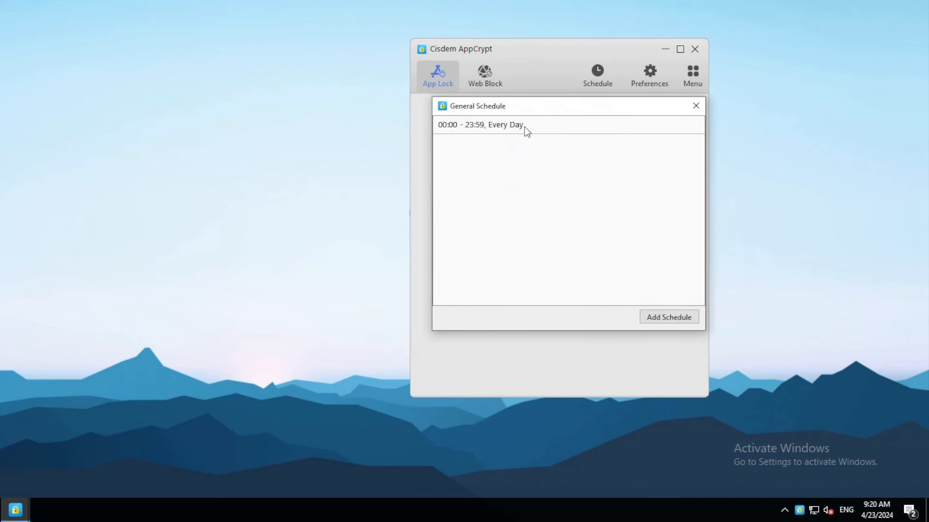
{"action": "left_click", "coordinate": [480, 124]}
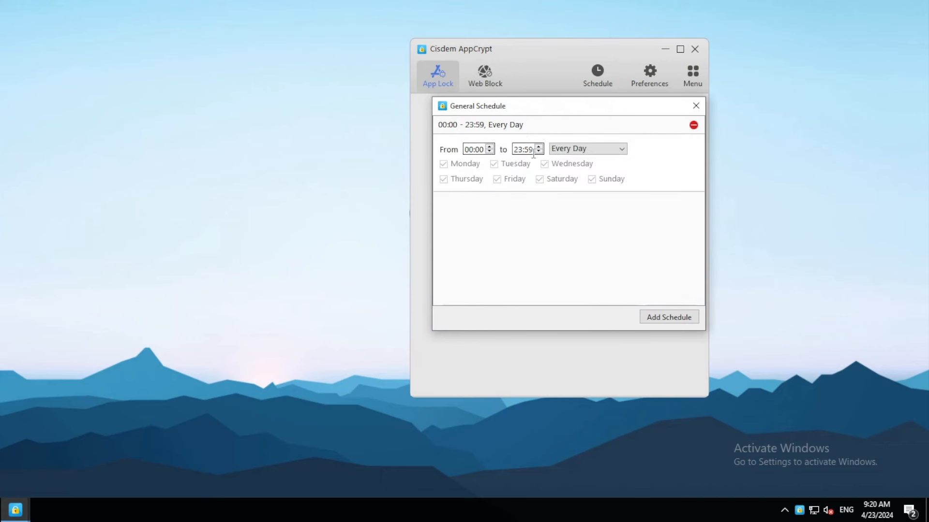
{"action": "left_click", "coordinate": [586, 149]}
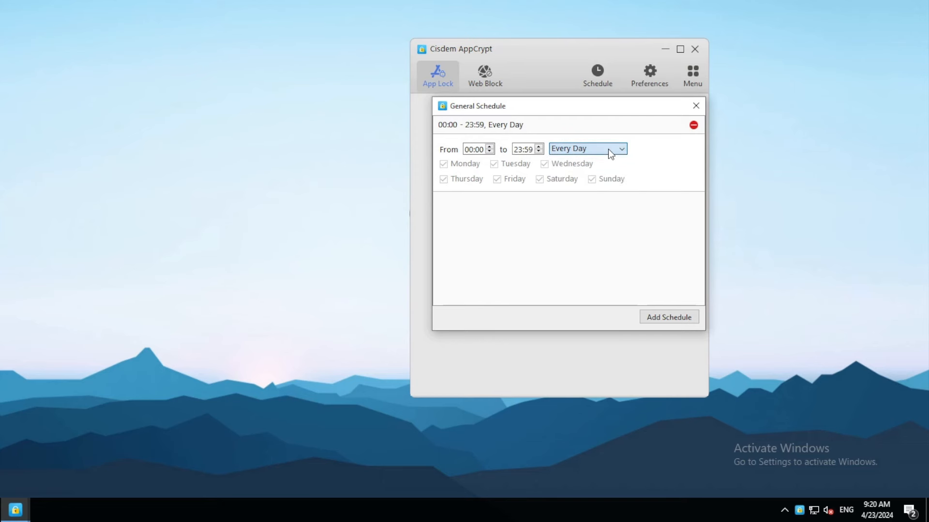
{"action": "left_click", "coordinate": [696, 105]}
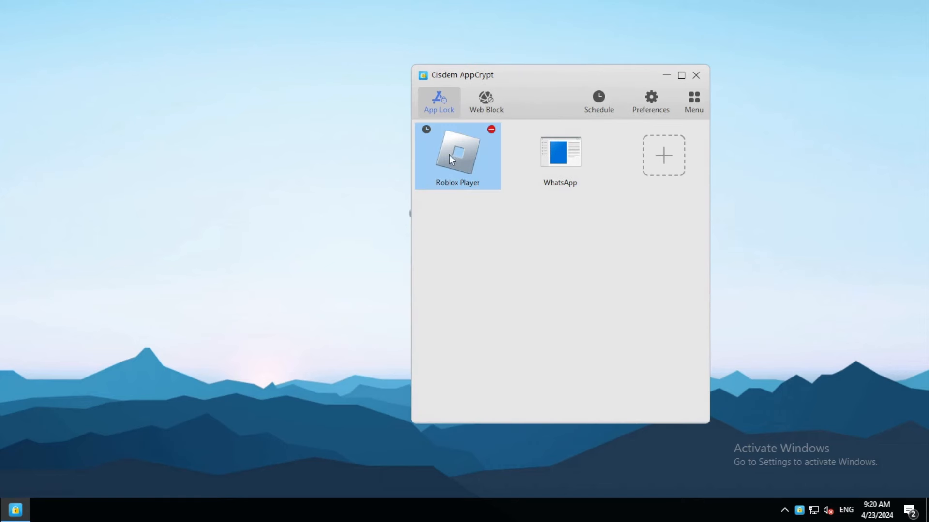
{"action": "mouse_move", "coordinate": [433, 136]}
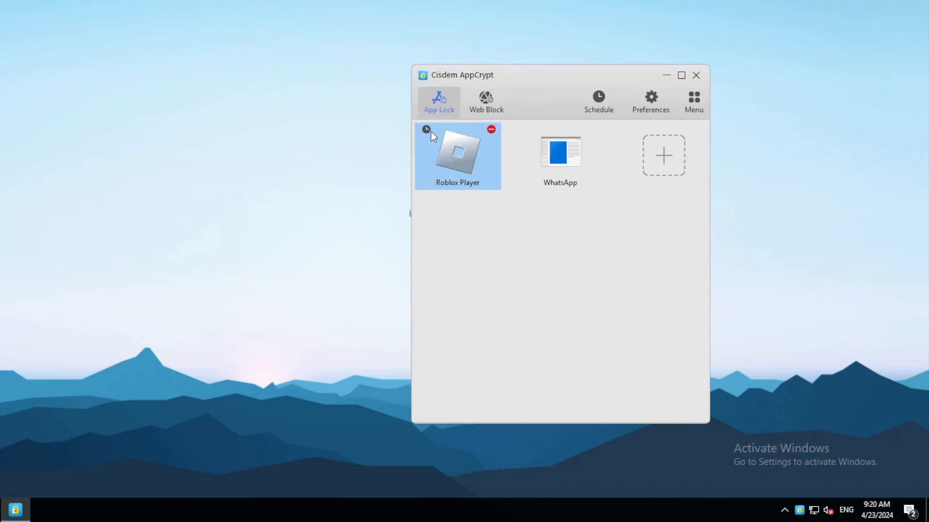
Step: Turn on Roblox Player's custom schedule and add a 09:00–17:00 Working Day entry
{"action": "left_click", "coordinate": [425, 129]}
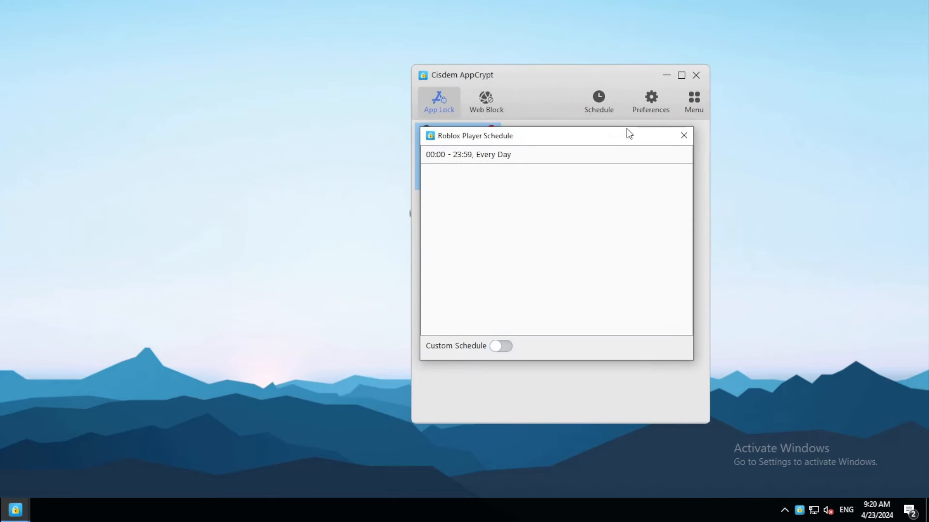
{"action": "mouse_move", "coordinate": [447, 350]}
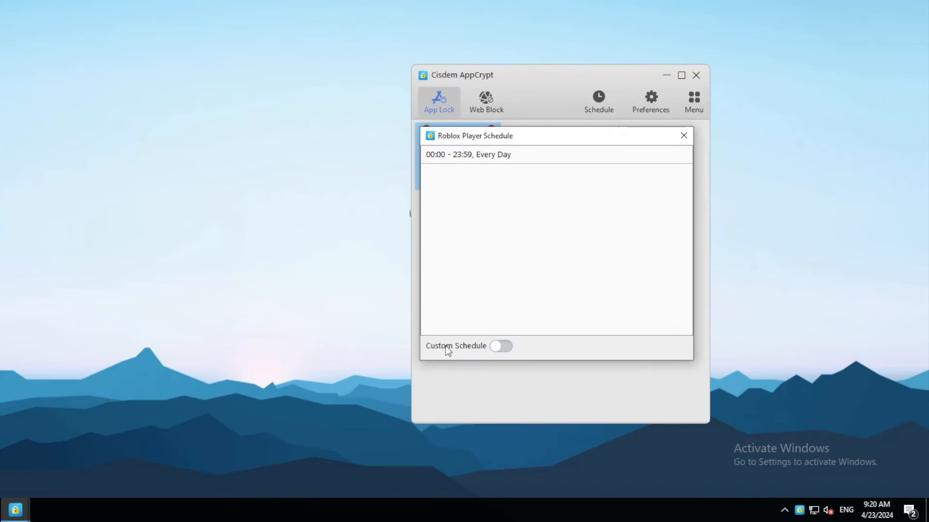
{"action": "left_click", "coordinate": [500, 346]}
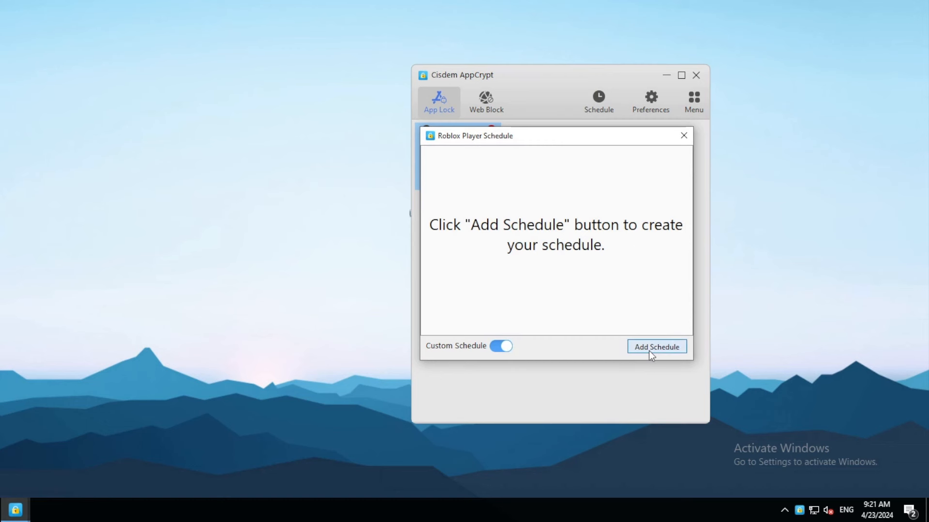
{"action": "left_click", "coordinate": [656, 346]}
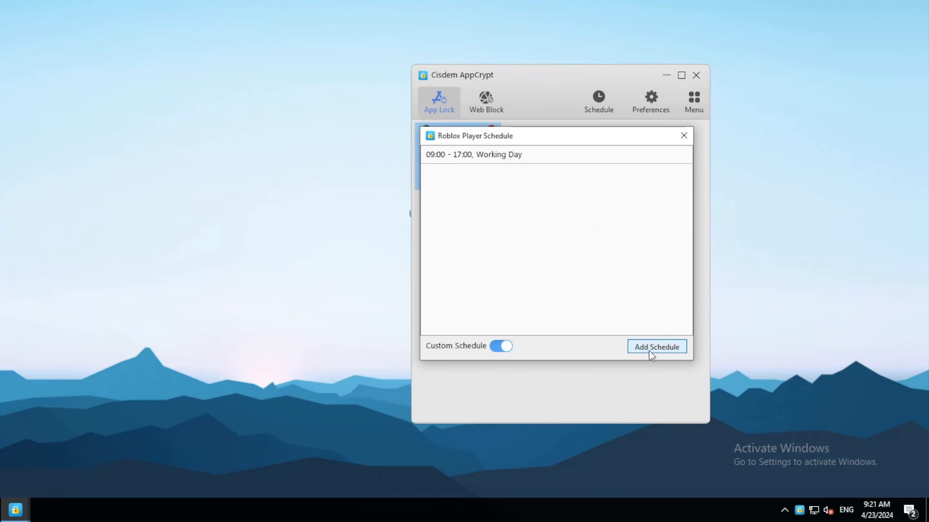
{"action": "left_click", "coordinate": [473, 154]}
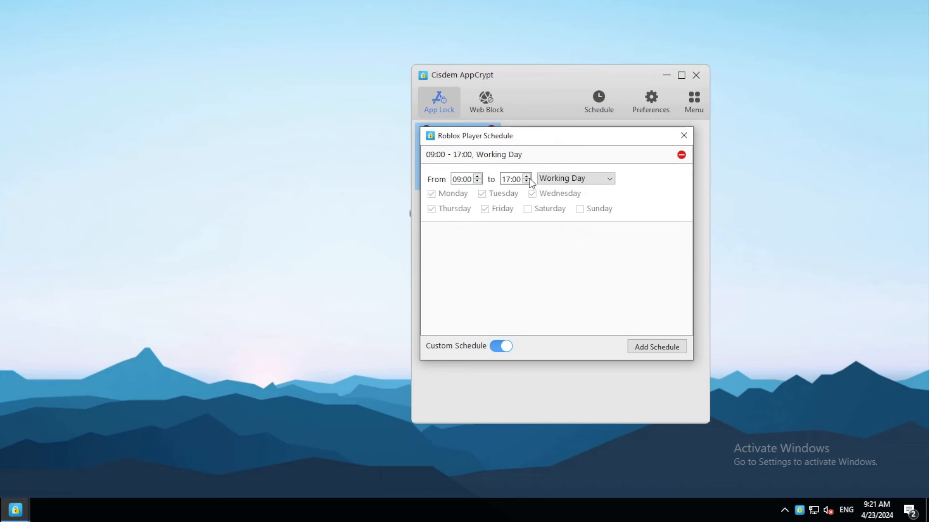
{"action": "left_click", "coordinate": [574, 178]}
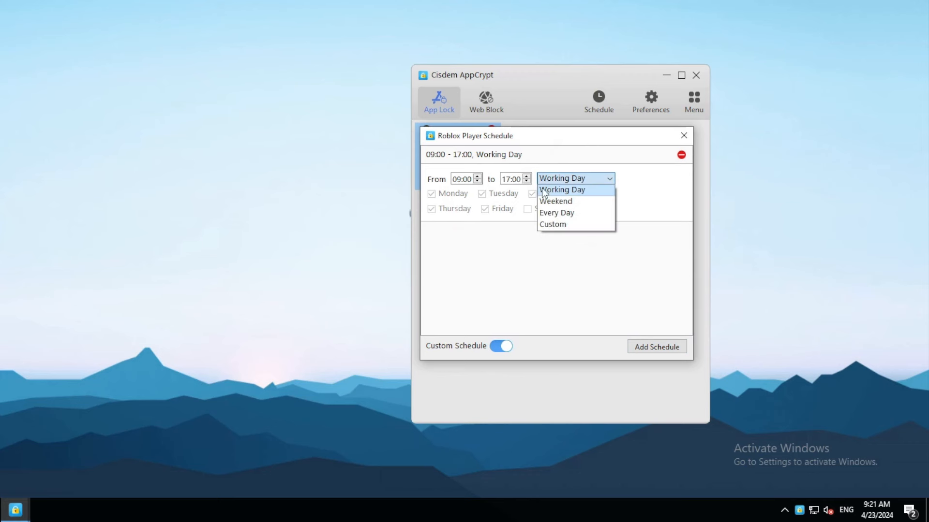
{"action": "left_click", "coordinate": [562, 189]}
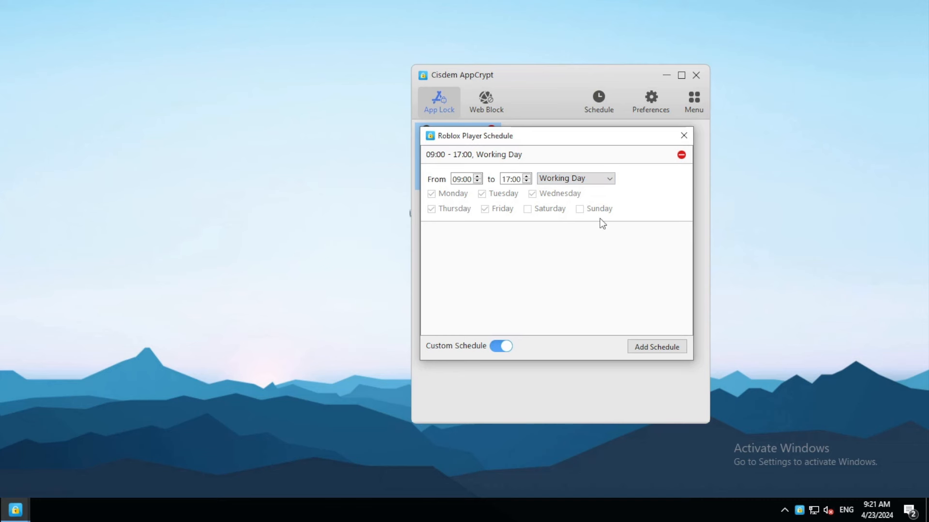
Step: Add a second Roblox Player schedule for Weekend 09:00–21:00 and try Custom days
{"action": "left_click", "coordinate": [656, 346]}
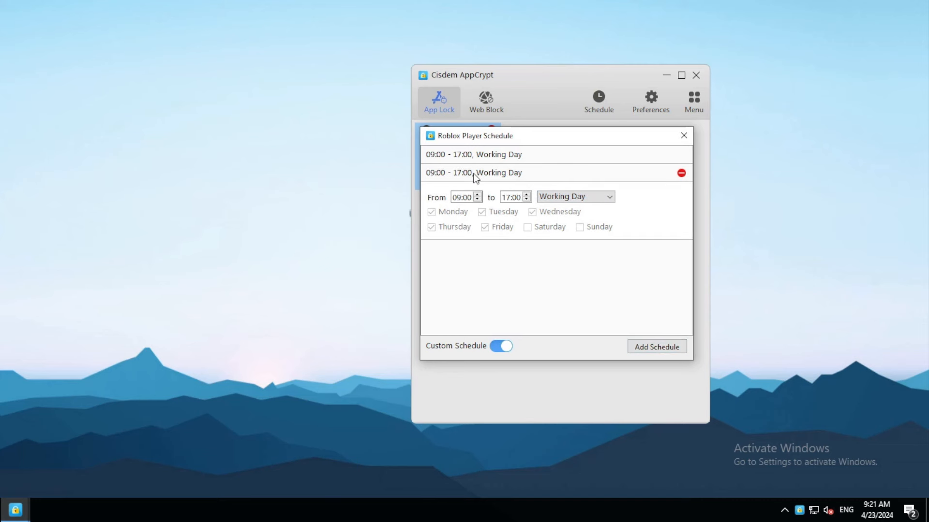
{"action": "left_click", "coordinate": [573, 196]}
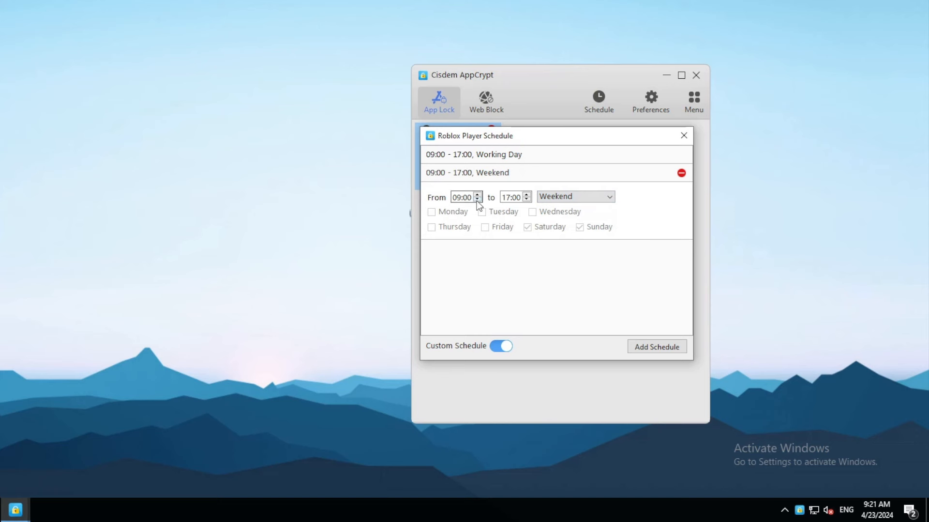
{"action": "mouse_move", "coordinate": [526, 197]}
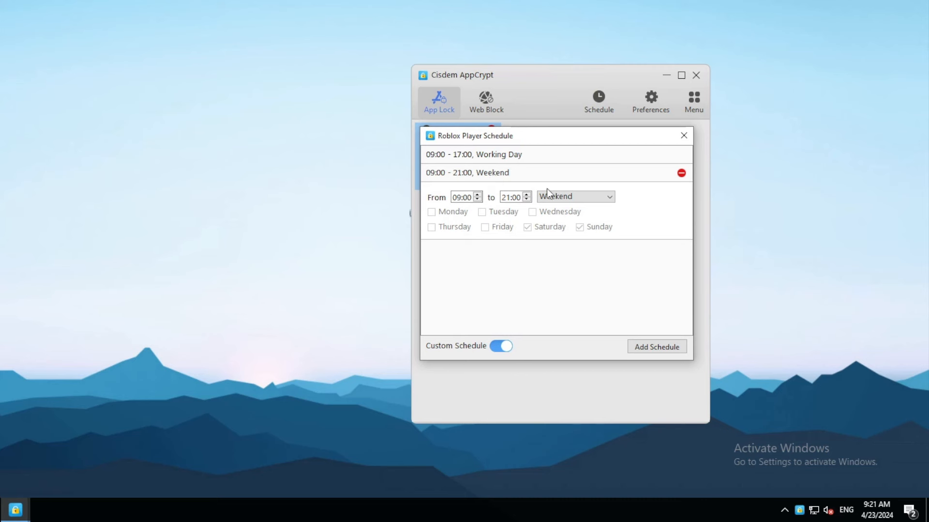
{"action": "left_click", "coordinate": [573, 196]}
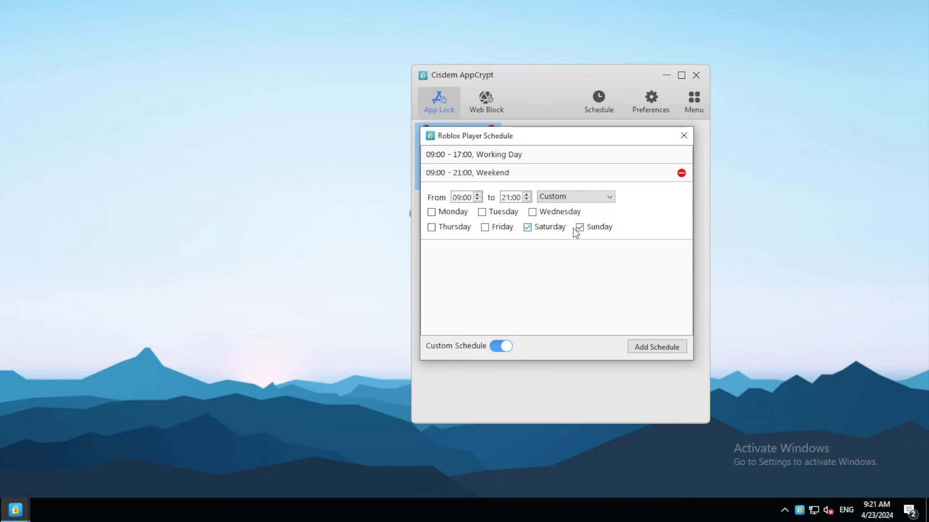
{"action": "left_click", "coordinate": [574, 196]}
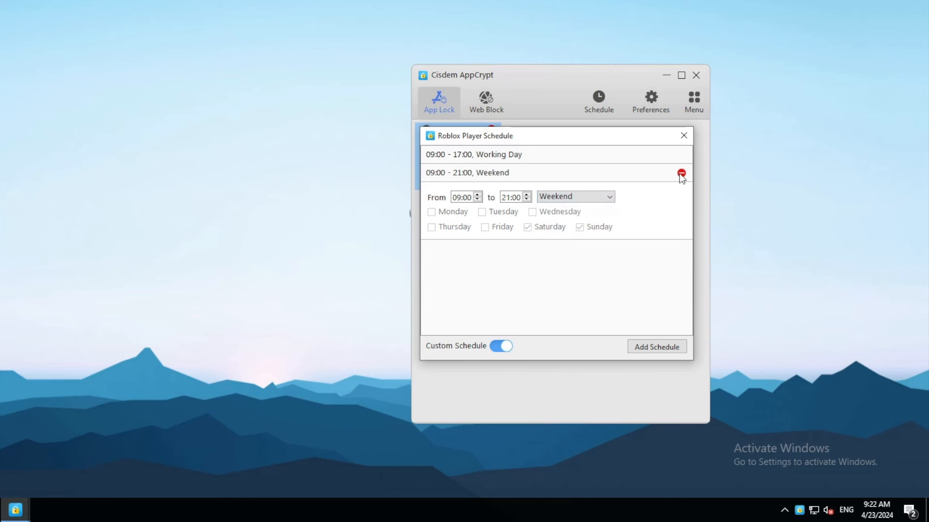
{"action": "left_click", "coordinate": [681, 174]}
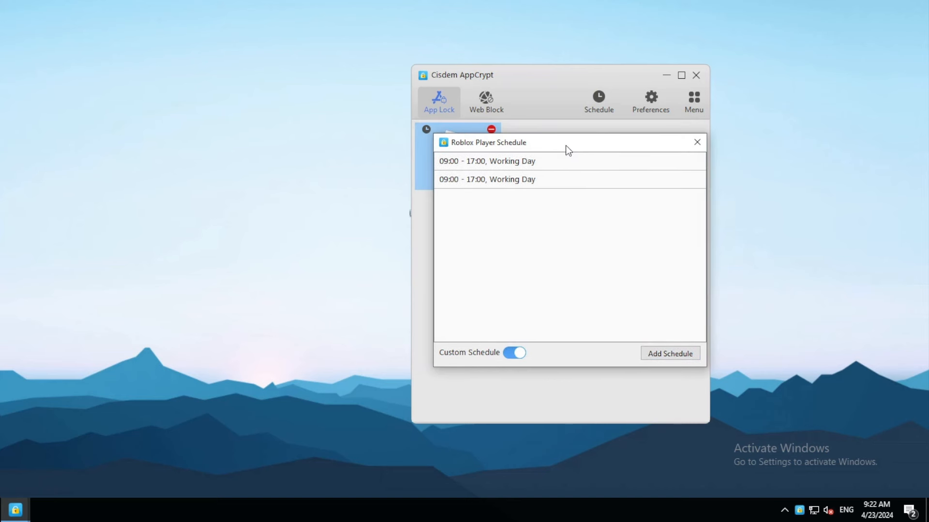
{"action": "left_click", "coordinate": [696, 143]}
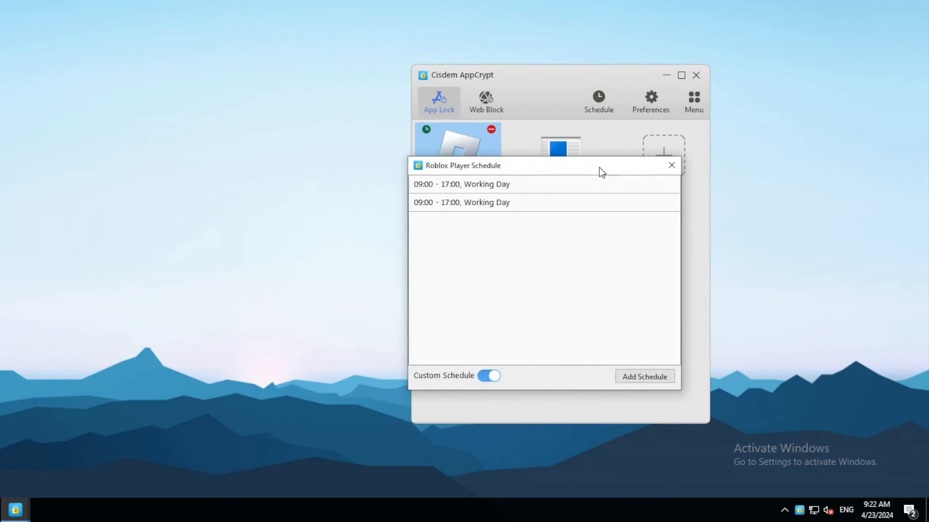
Step: Turn off Roblox Player's custom schedule, close its window, and show the Web Block list
{"action": "left_click", "coordinate": [488, 376]}
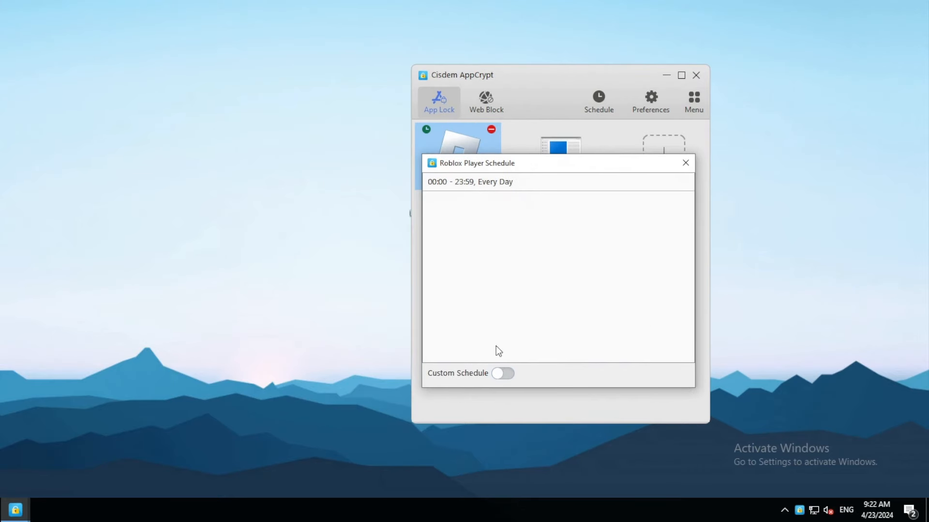
{"action": "left_click", "coordinate": [686, 163]}
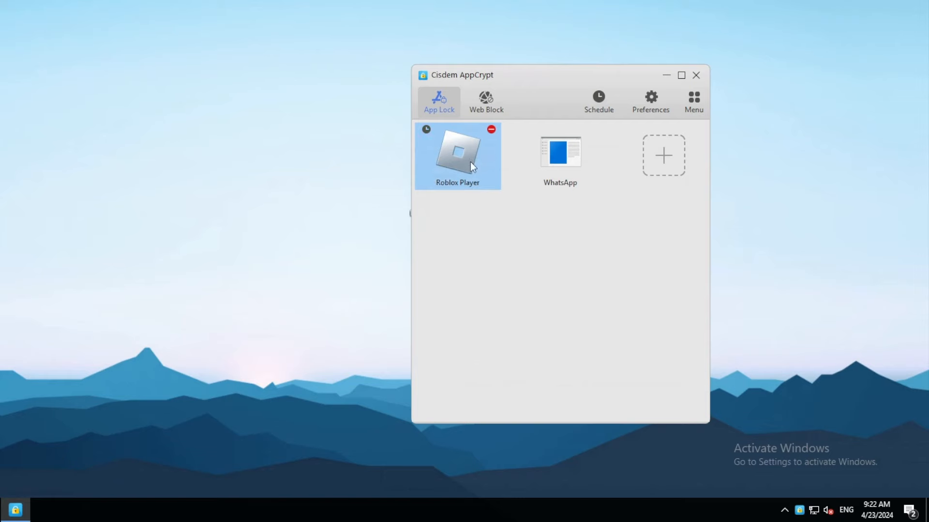
{"action": "mouse_move", "coordinate": [515, 145]}
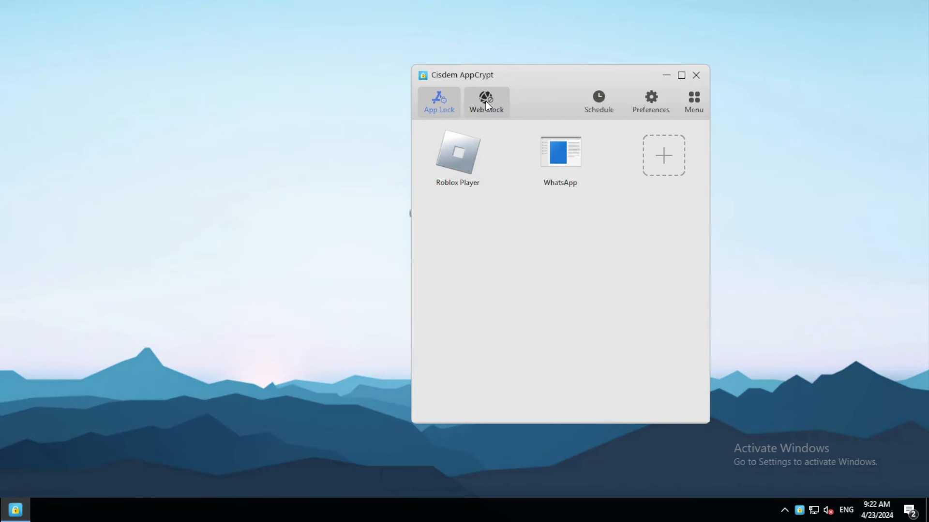
{"action": "left_click", "coordinate": [486, 101]}
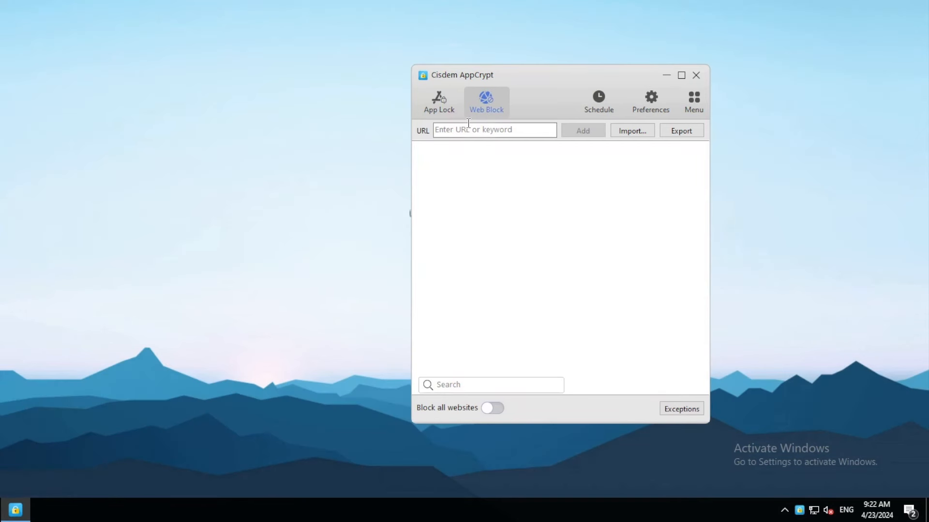